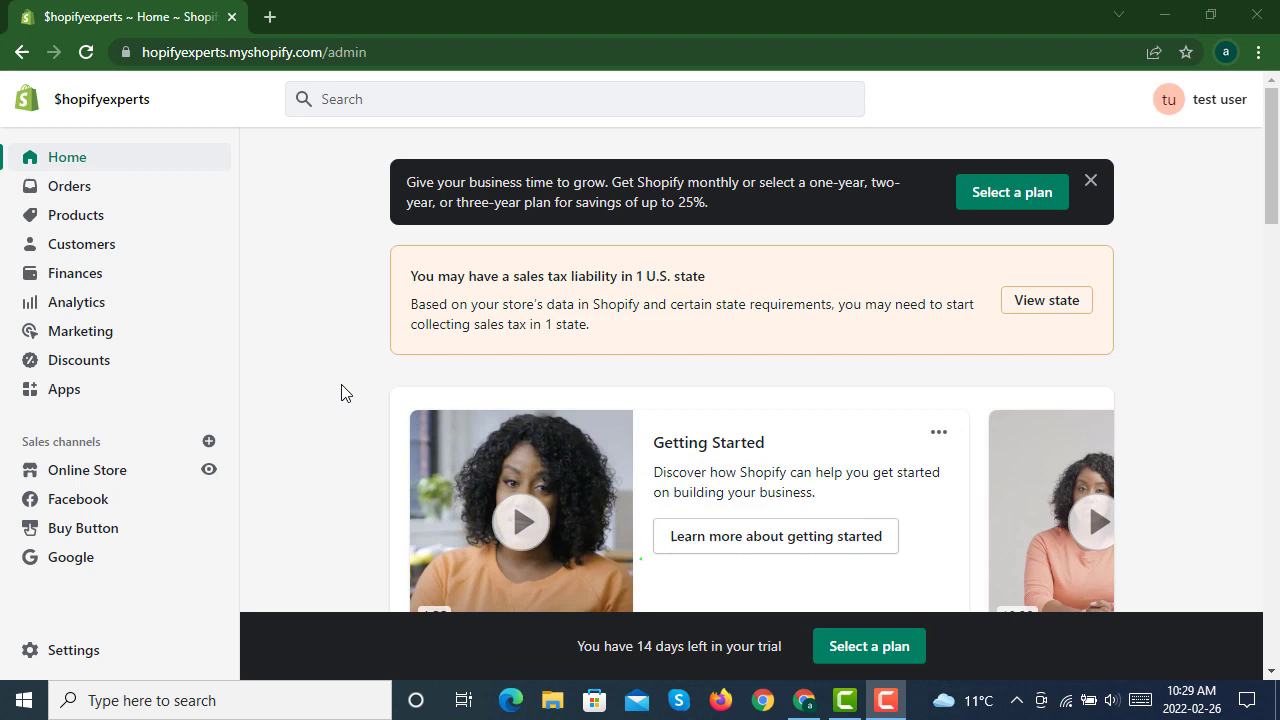
mouse_move(204, 206)
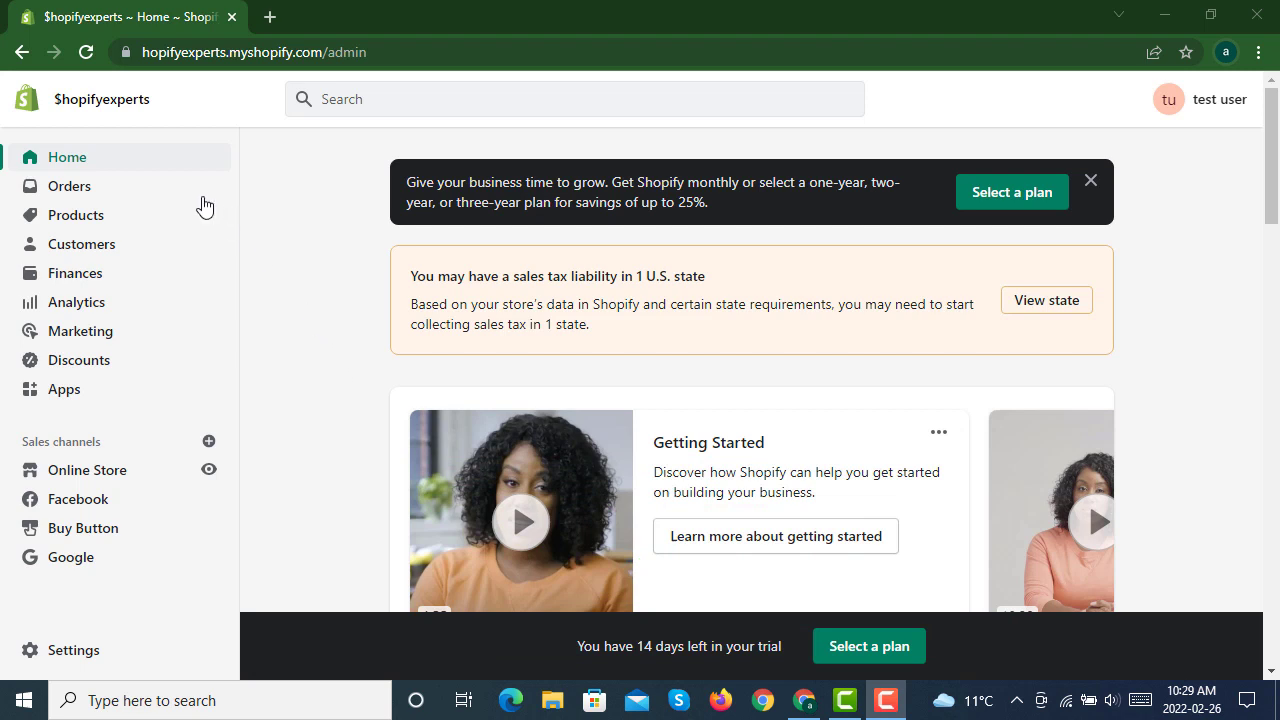
mouse_move(296, 212)
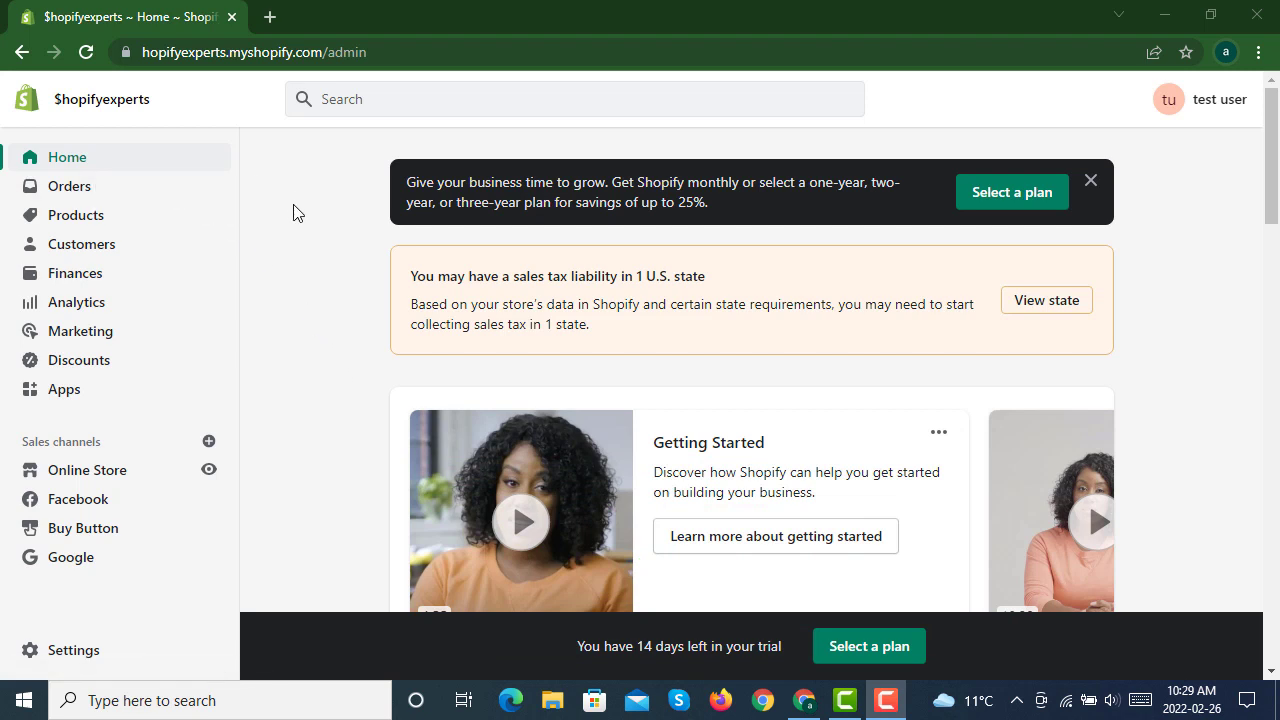
mouse_move(294, 318)
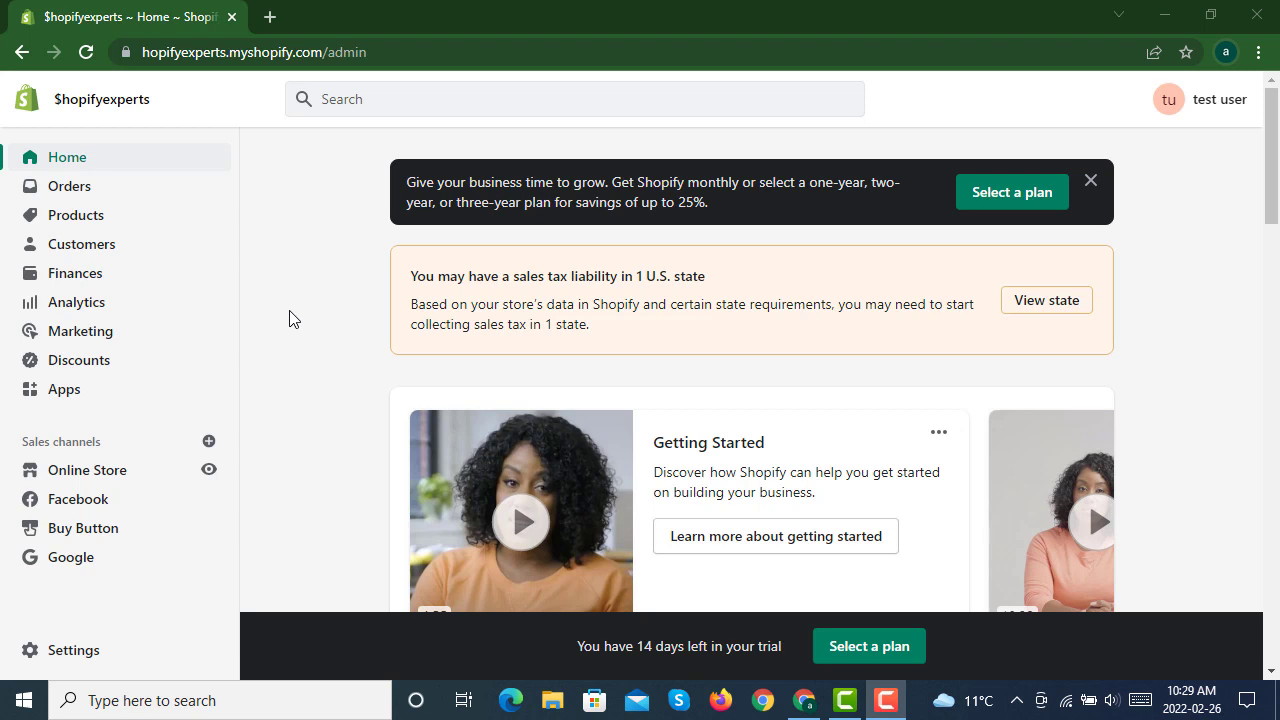
mouse_move(70, 186)
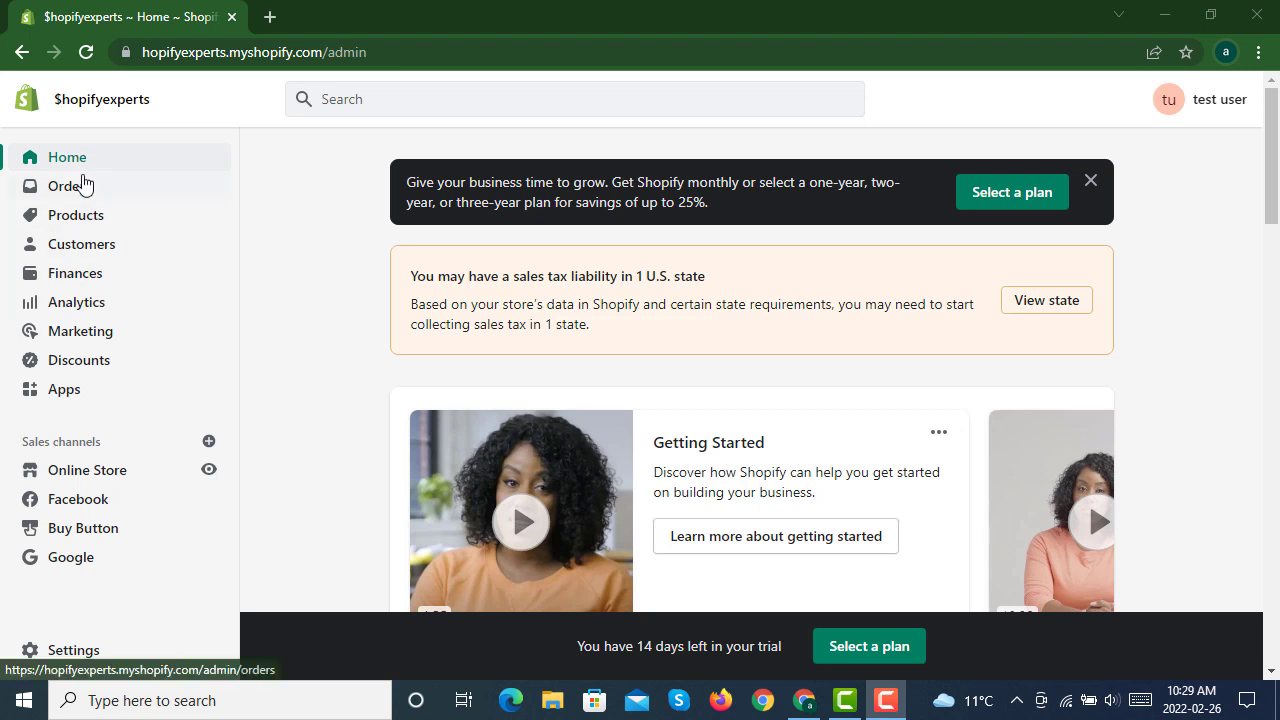
Go to Orders and reveal the empty-state prompt asking to select a plan.
click(68, 184)
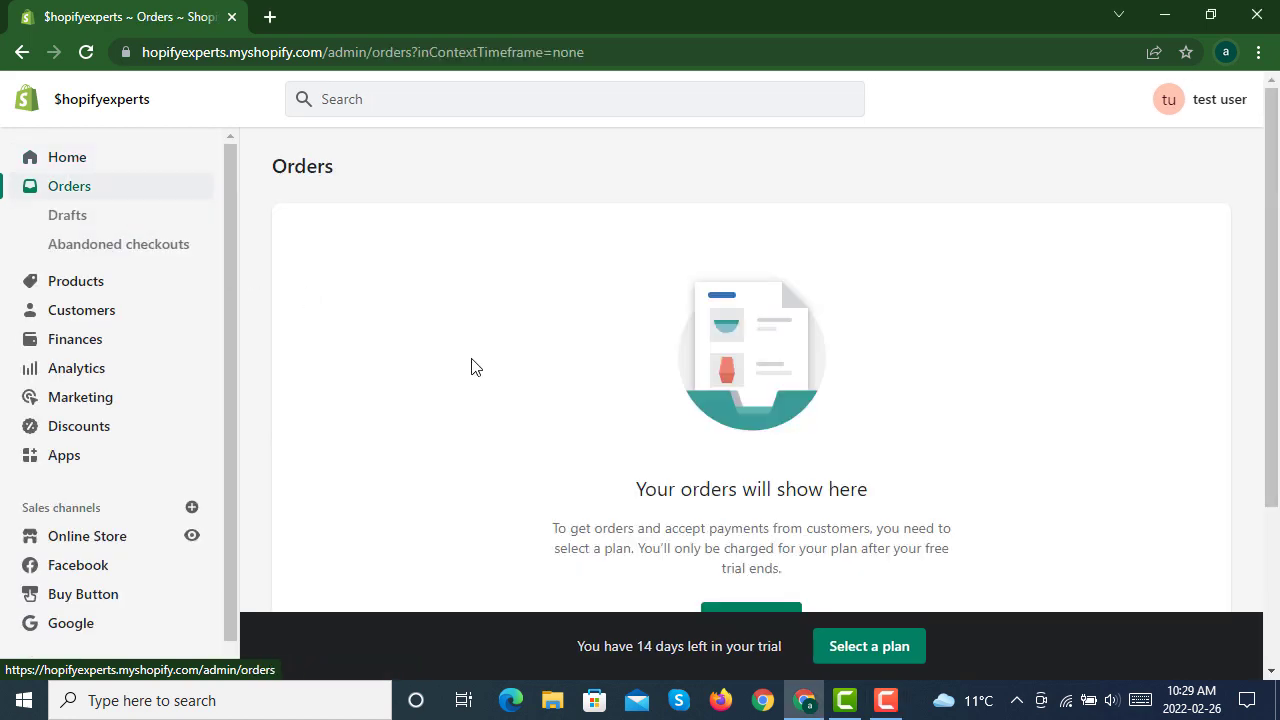
mouse_move(496, 356)
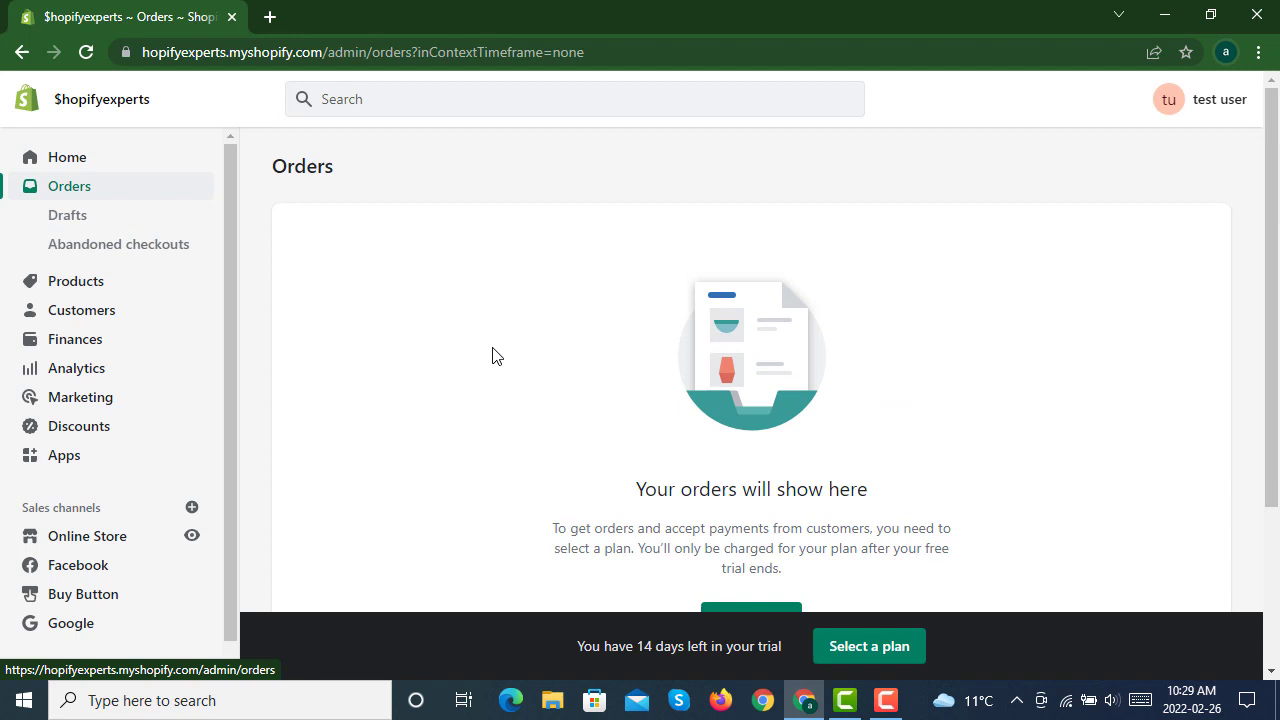
mouse_move(360, 274)
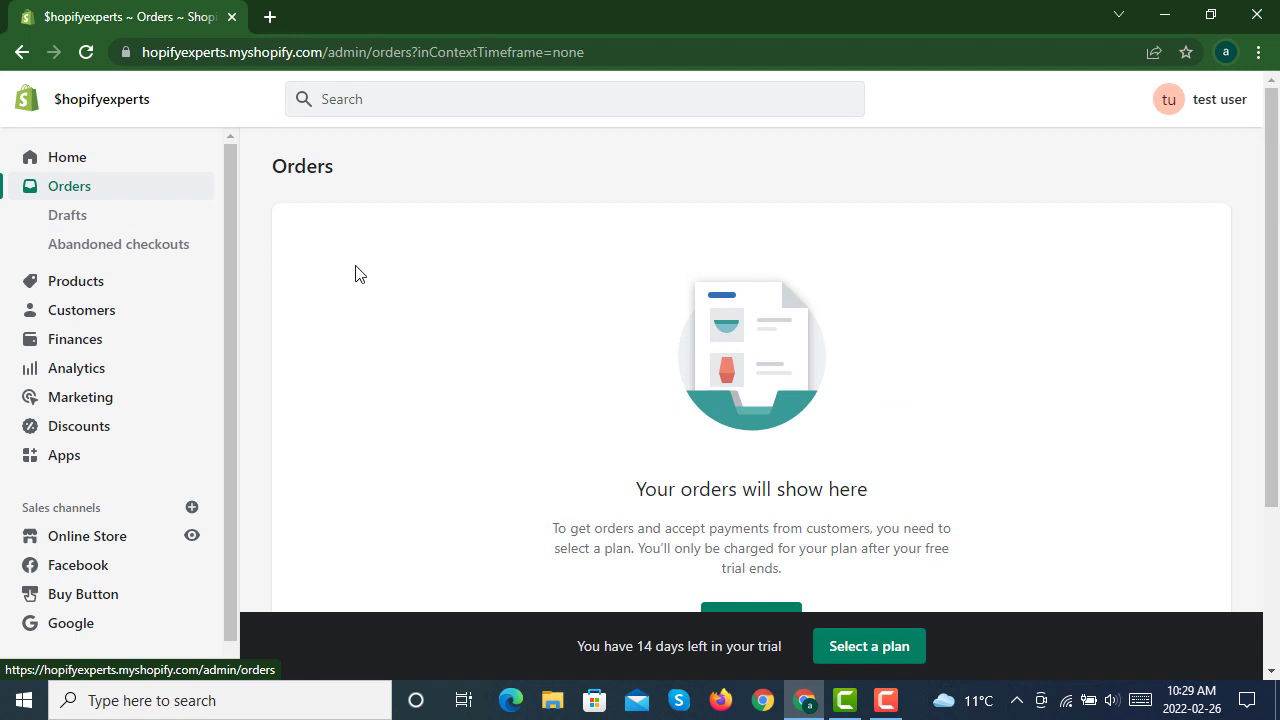
mouse_move(368, 296)
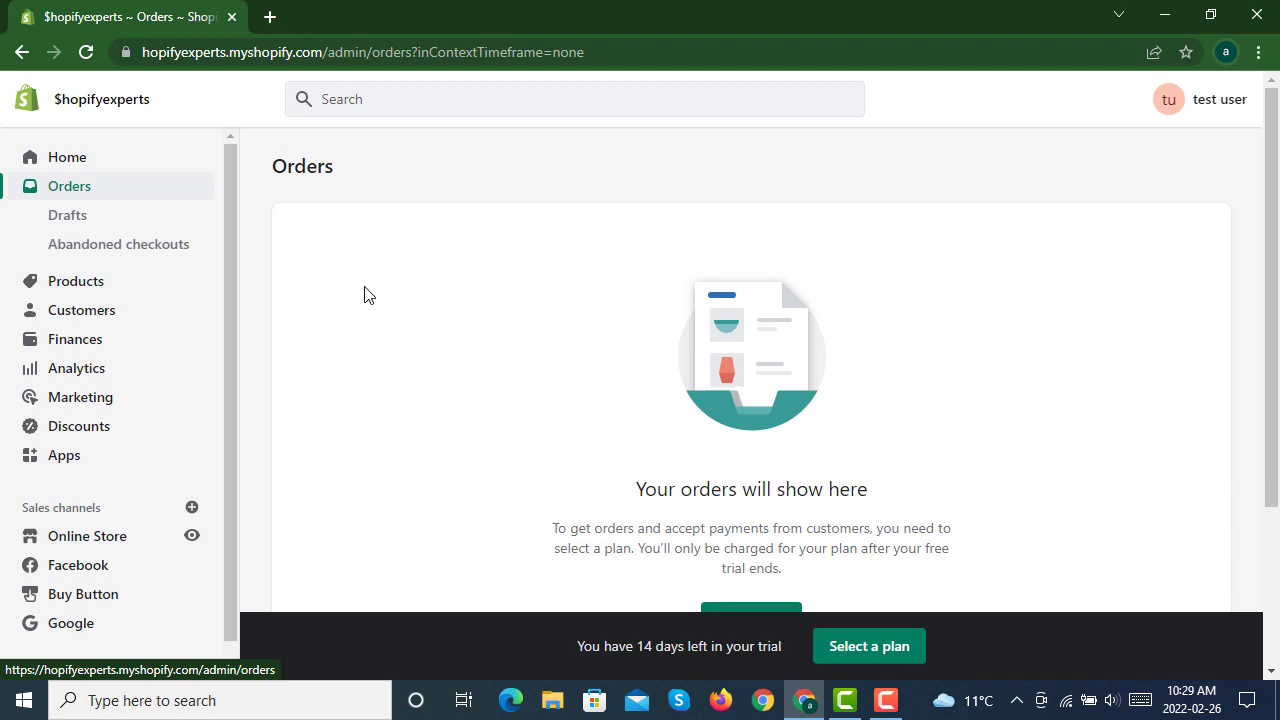
mouse_move(292, 248)
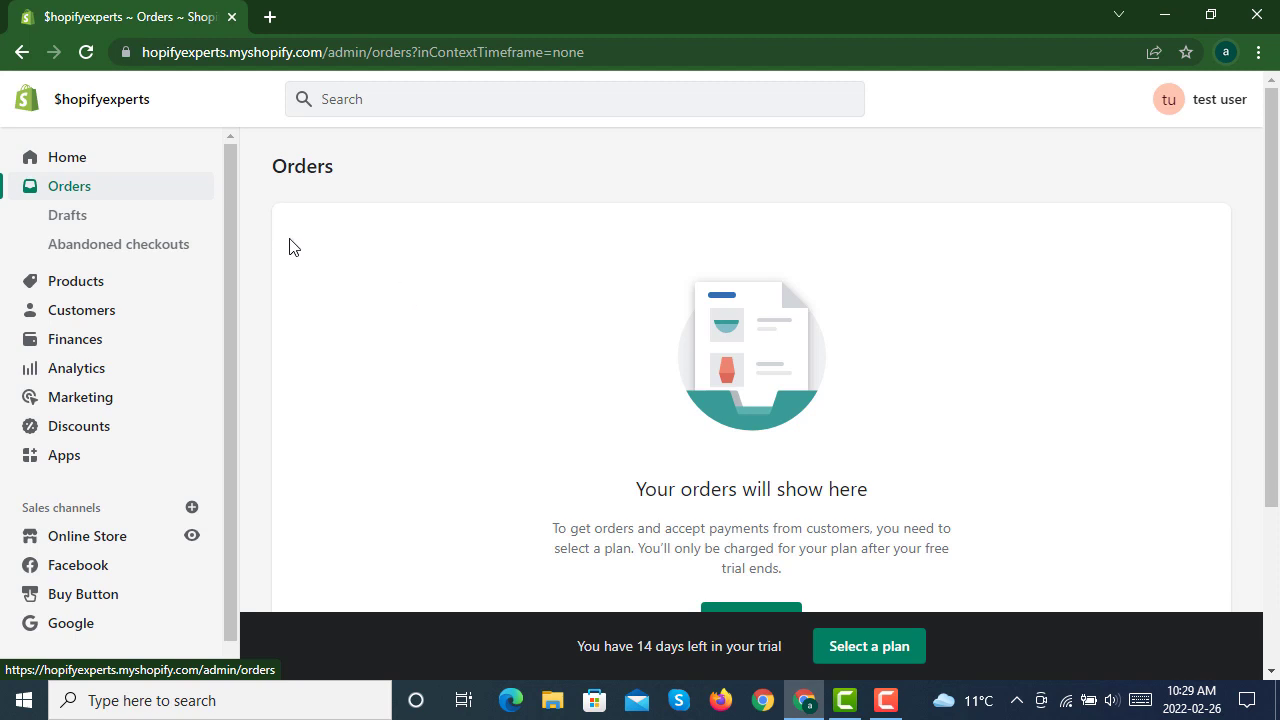
scroll(down, 3)
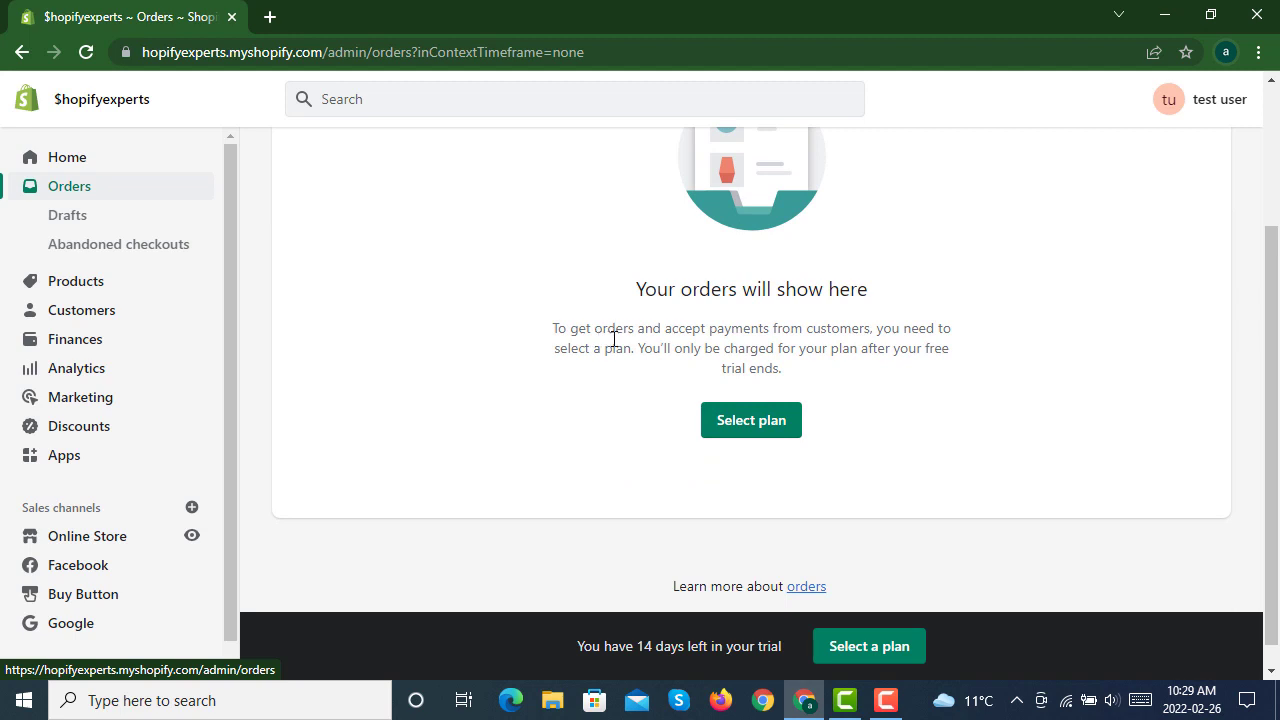
mouse_move(588, 390)
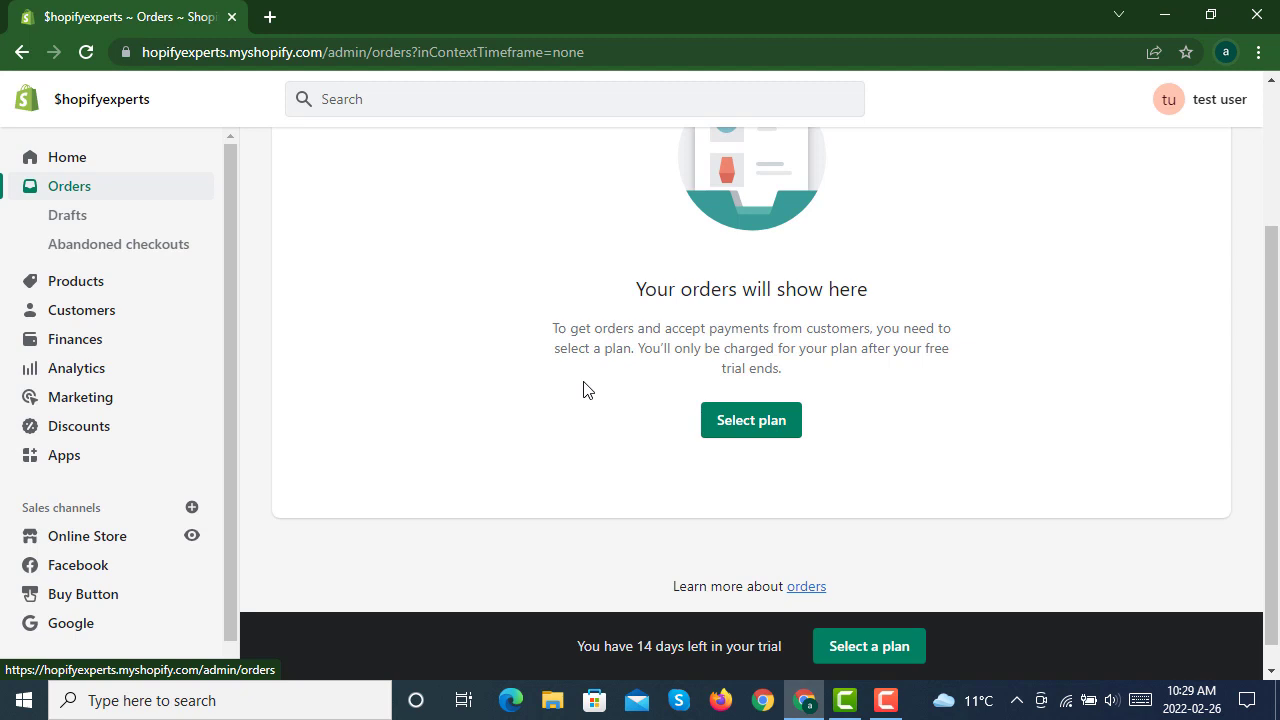
mouse_move(548, 420)
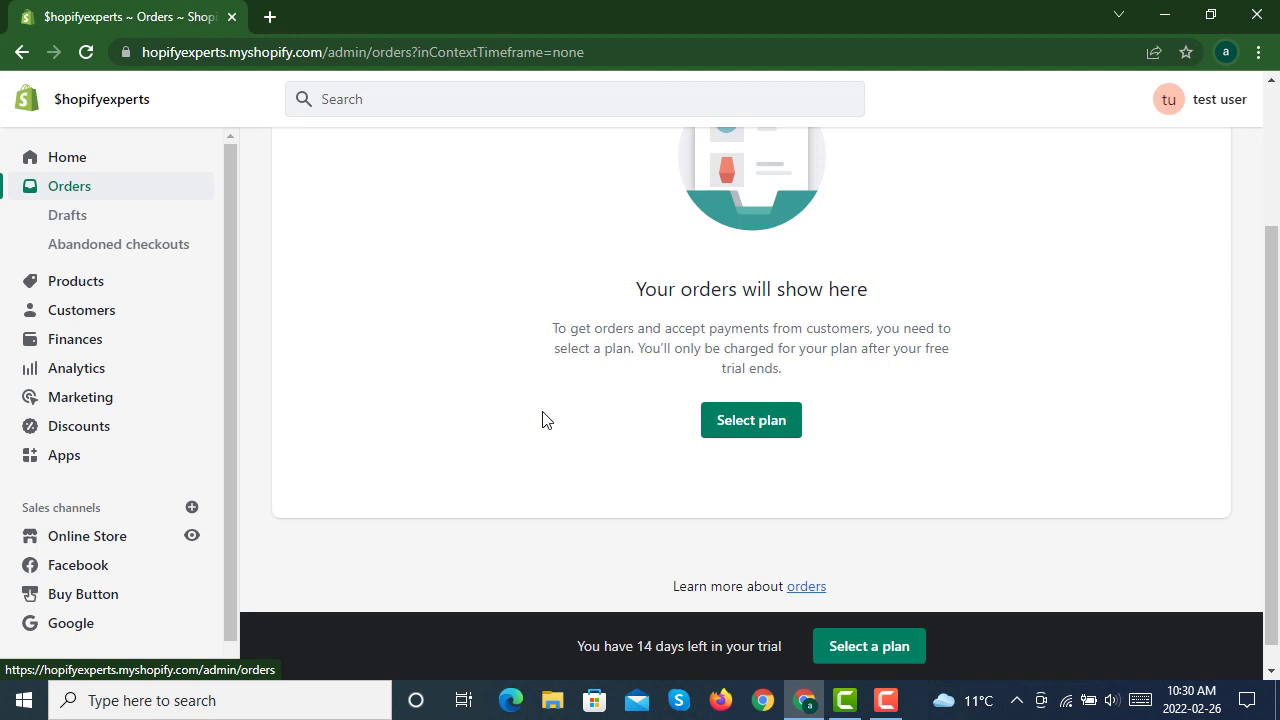
mouse_move(488, 388)
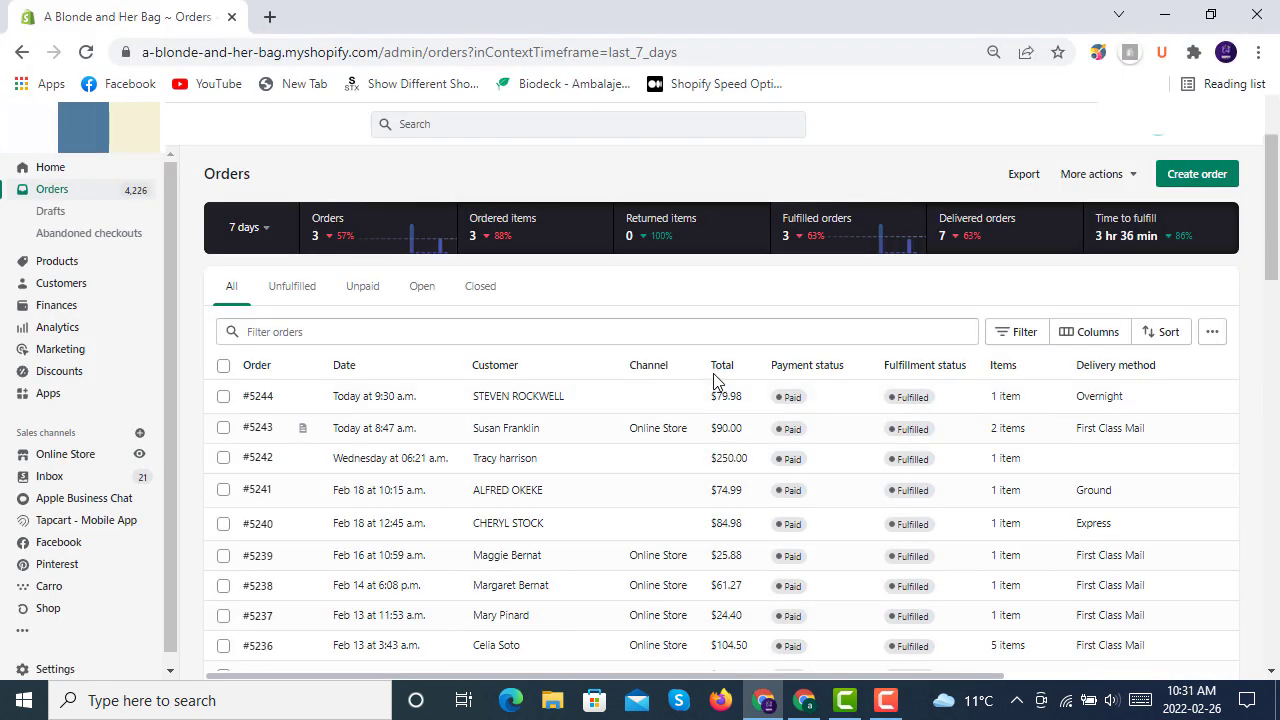
mouse_move(588, 360)
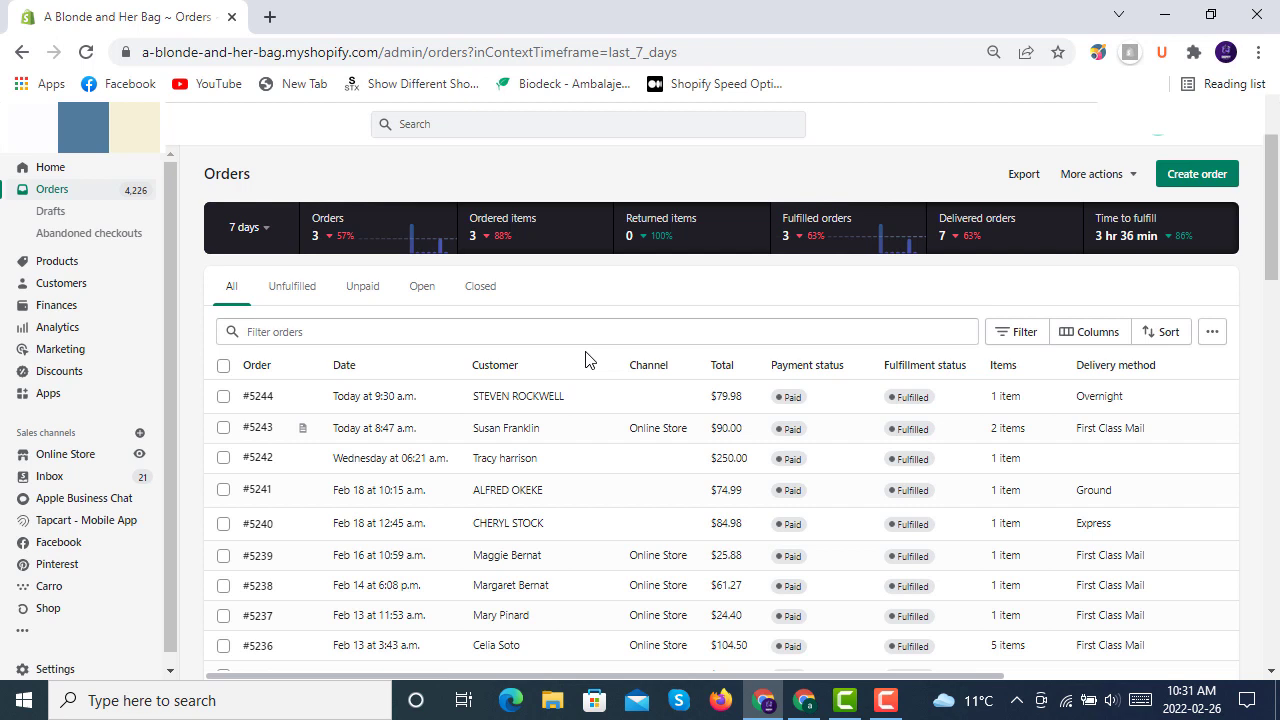
Show the live store's Orders list on the All tab with the 7-day summary bar.
click(362, 286)
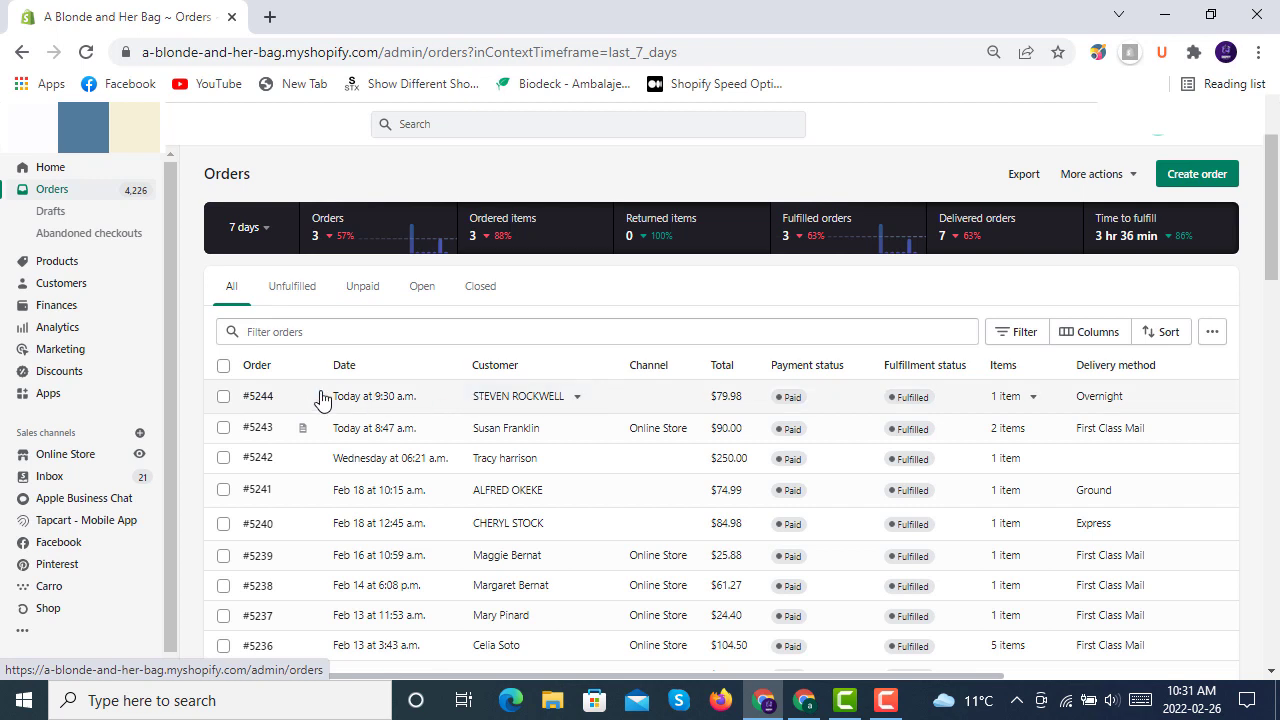
mouse_move(596, 340)
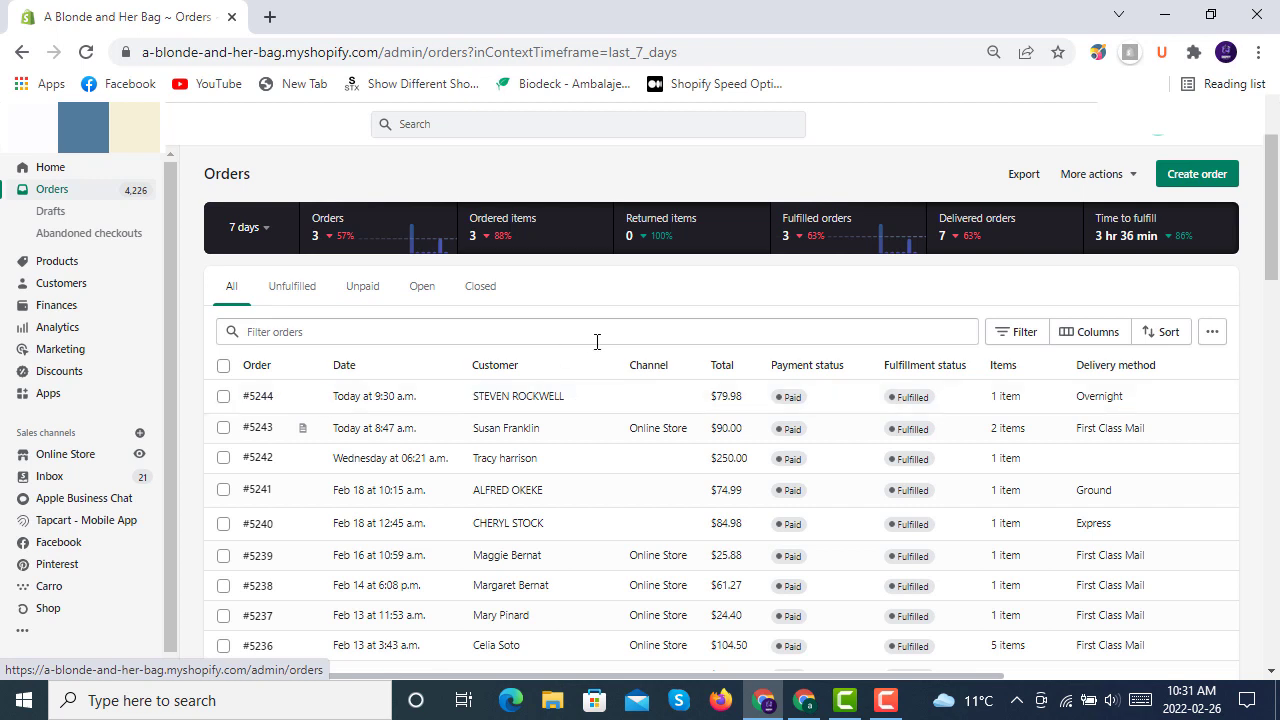
mouse_move(648, 404)
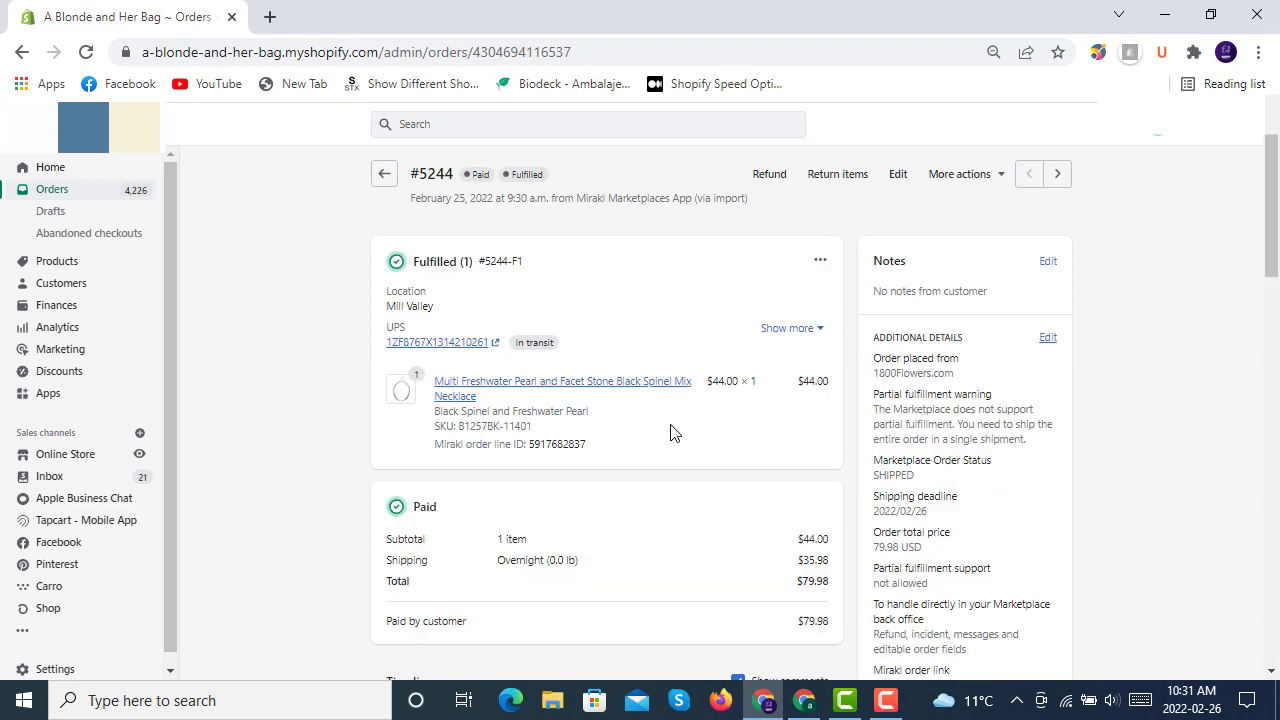
mouse_move(650, 284)
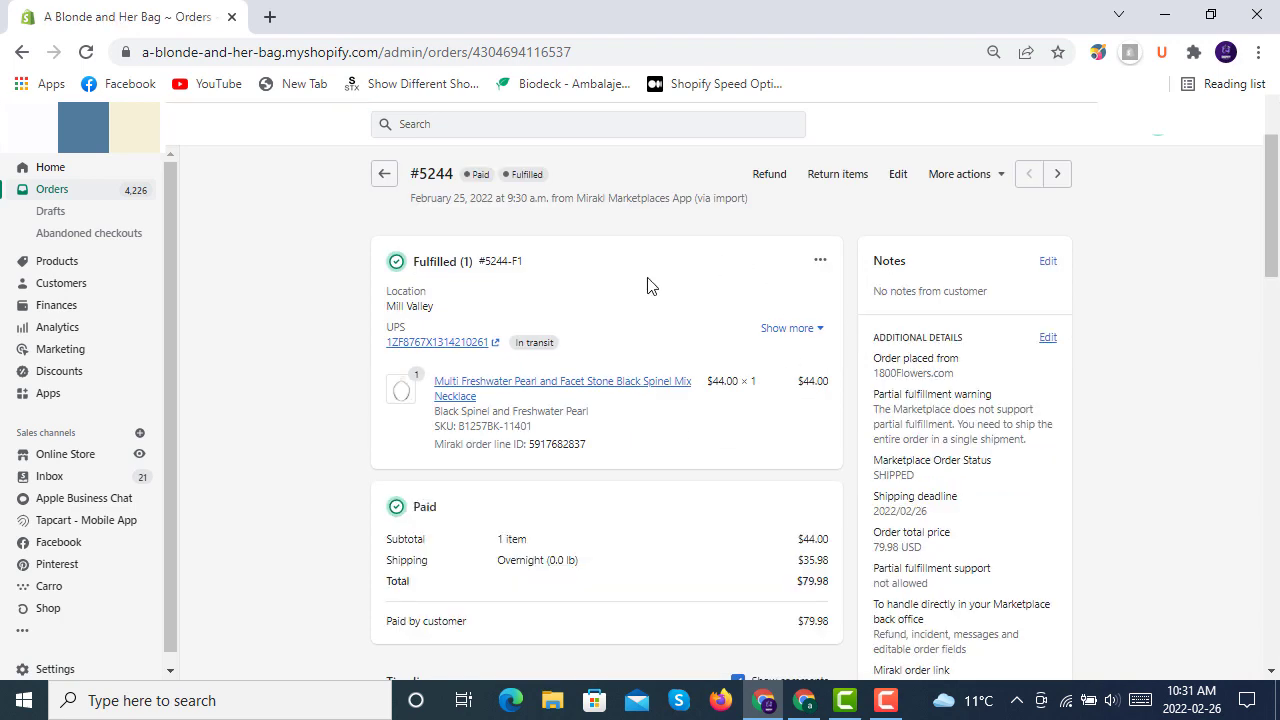
mouse_move(978, 180)
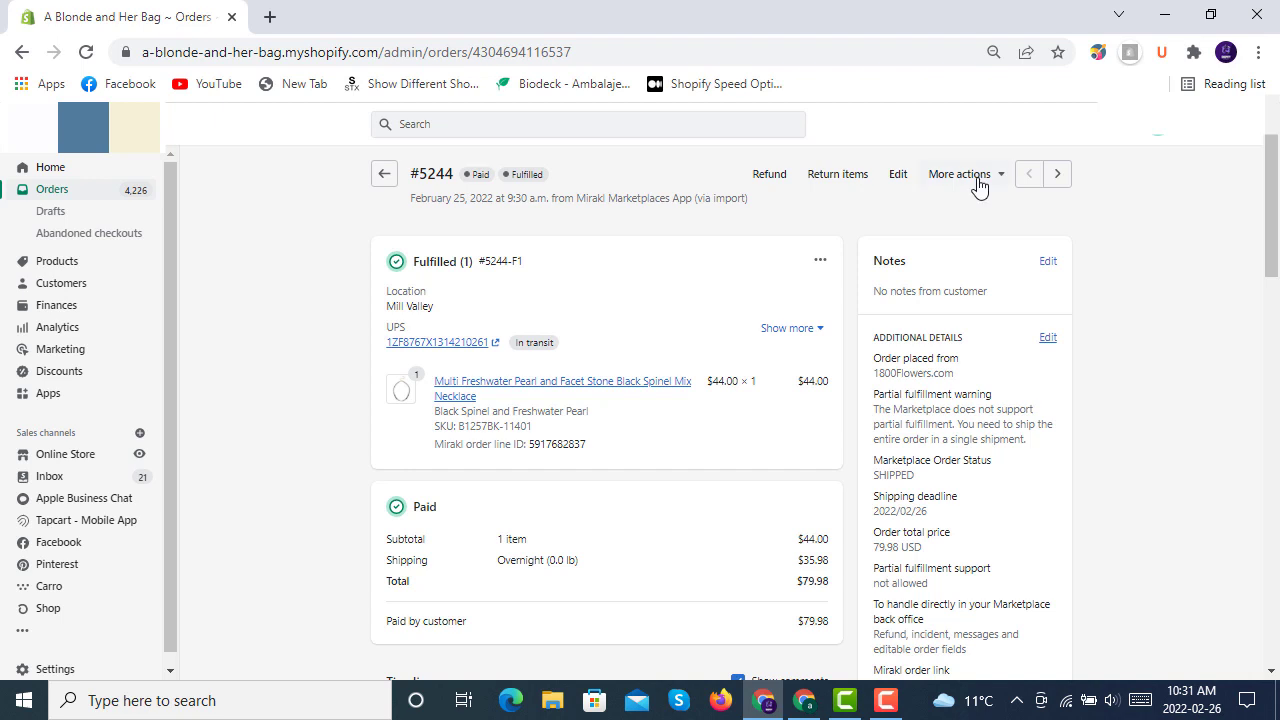
Review More actions on order #5244, then return to the Orders list.
click(960, 174)
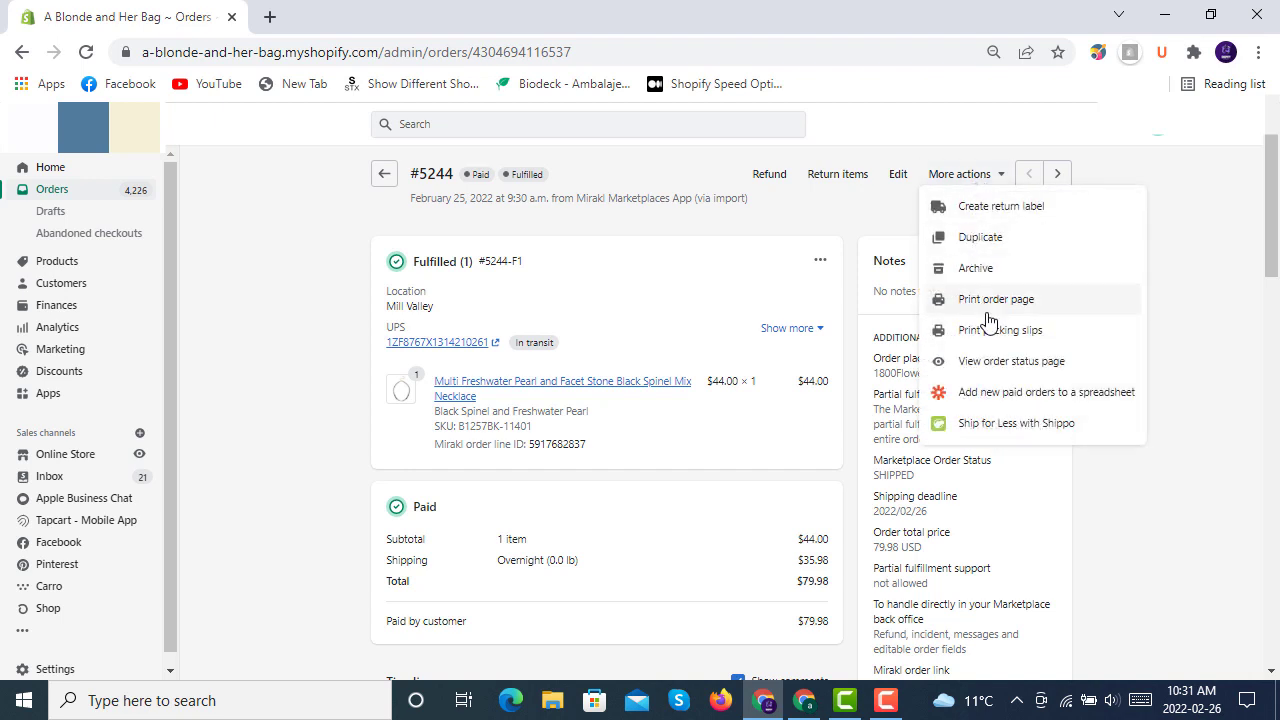
mouse_move(994, 284)
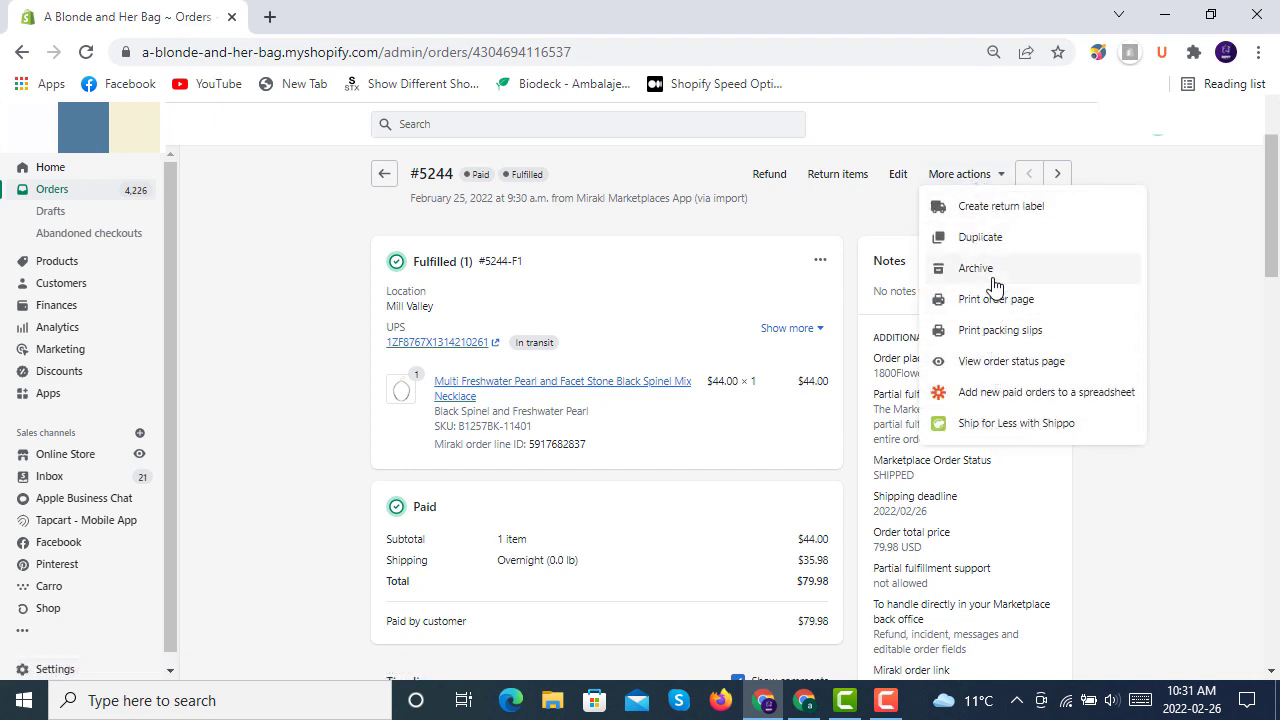
mouse_move(840, 218)
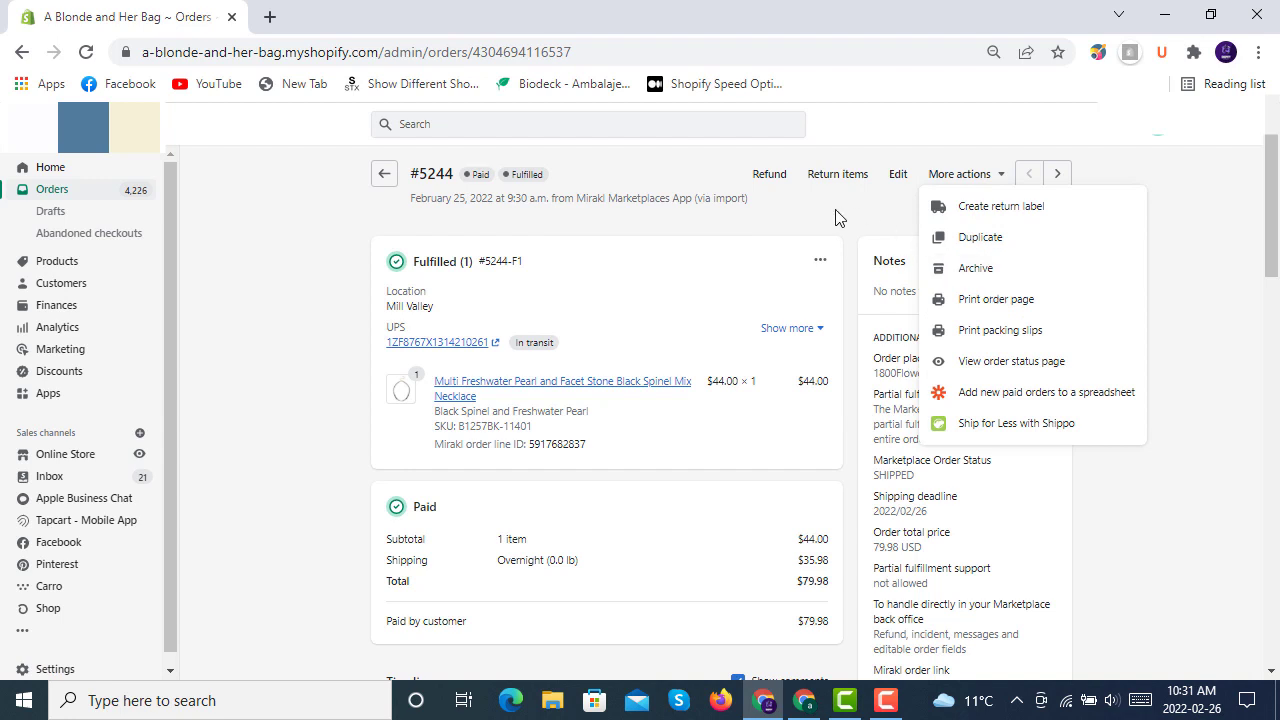
mouse_move(798, 212)
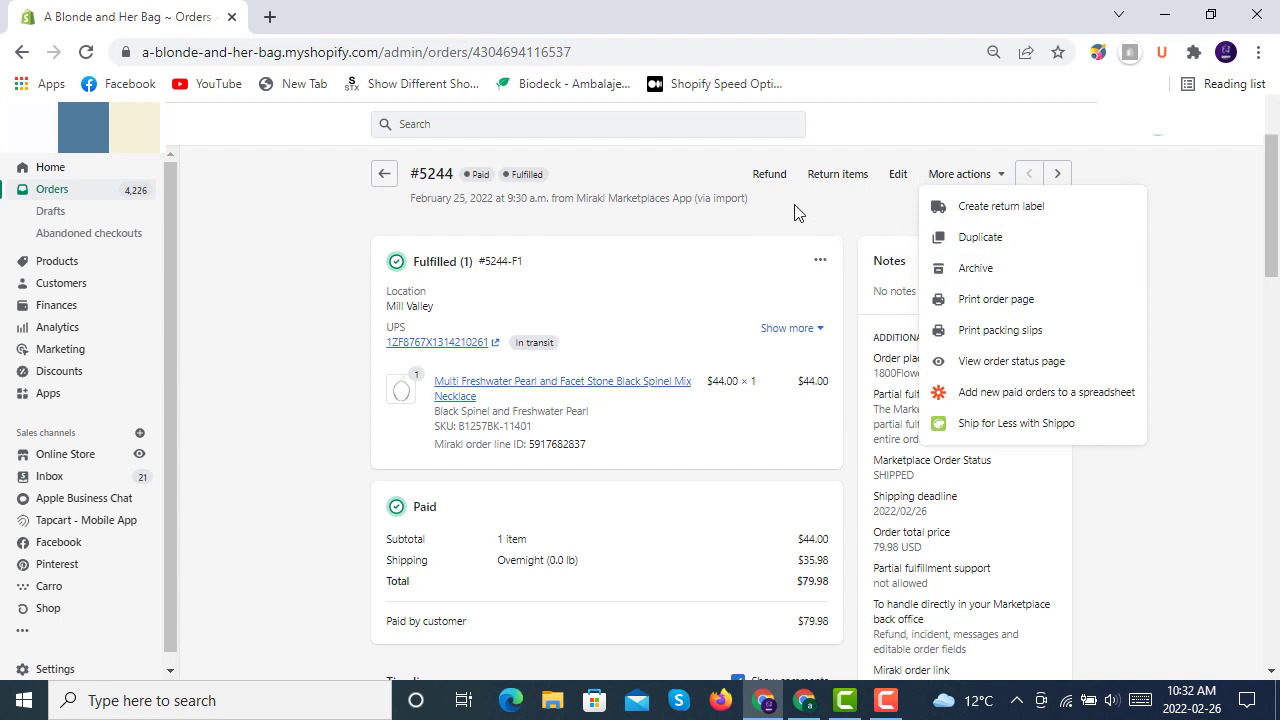
mouse_move(844, 216)
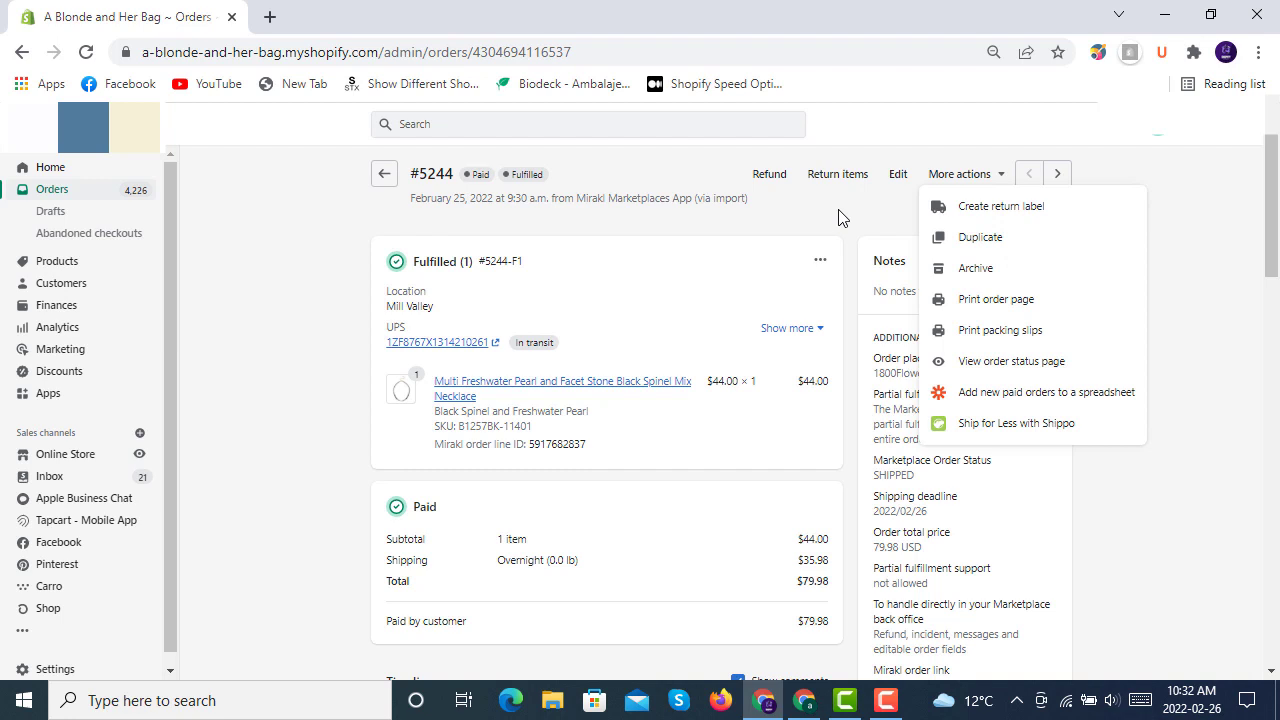
click(964, 172)
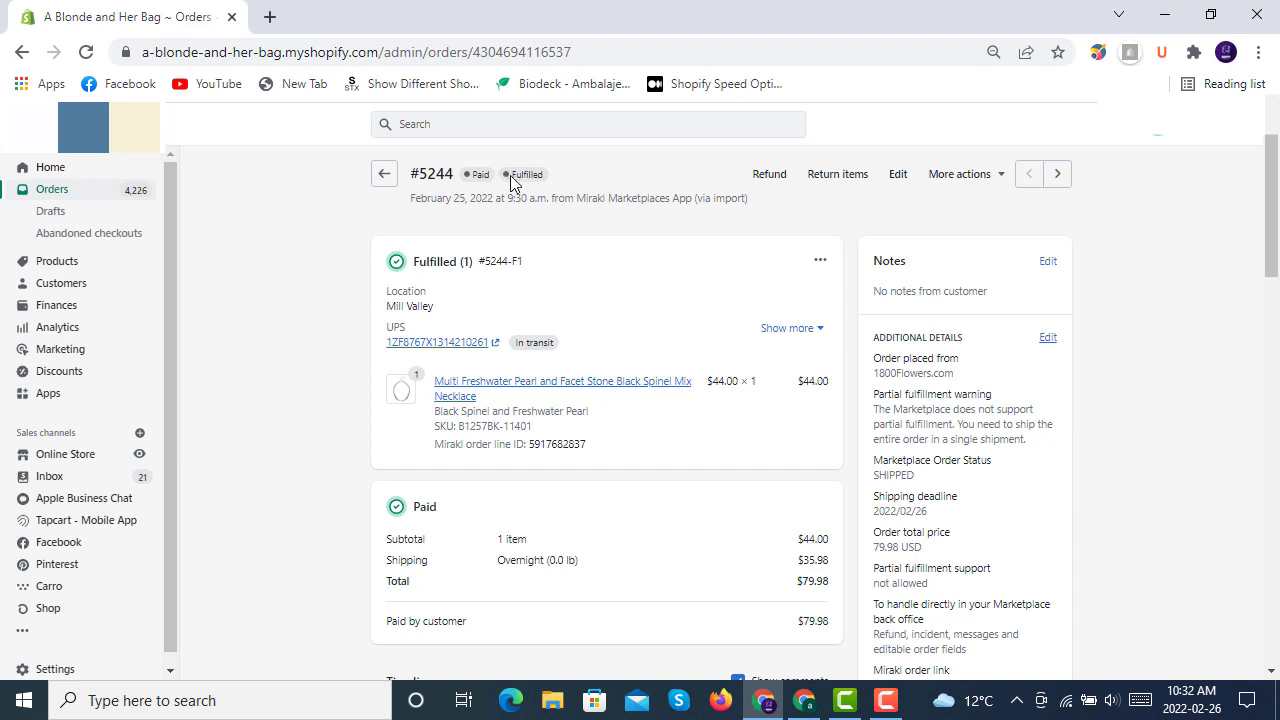
mouse_move(844, 304)
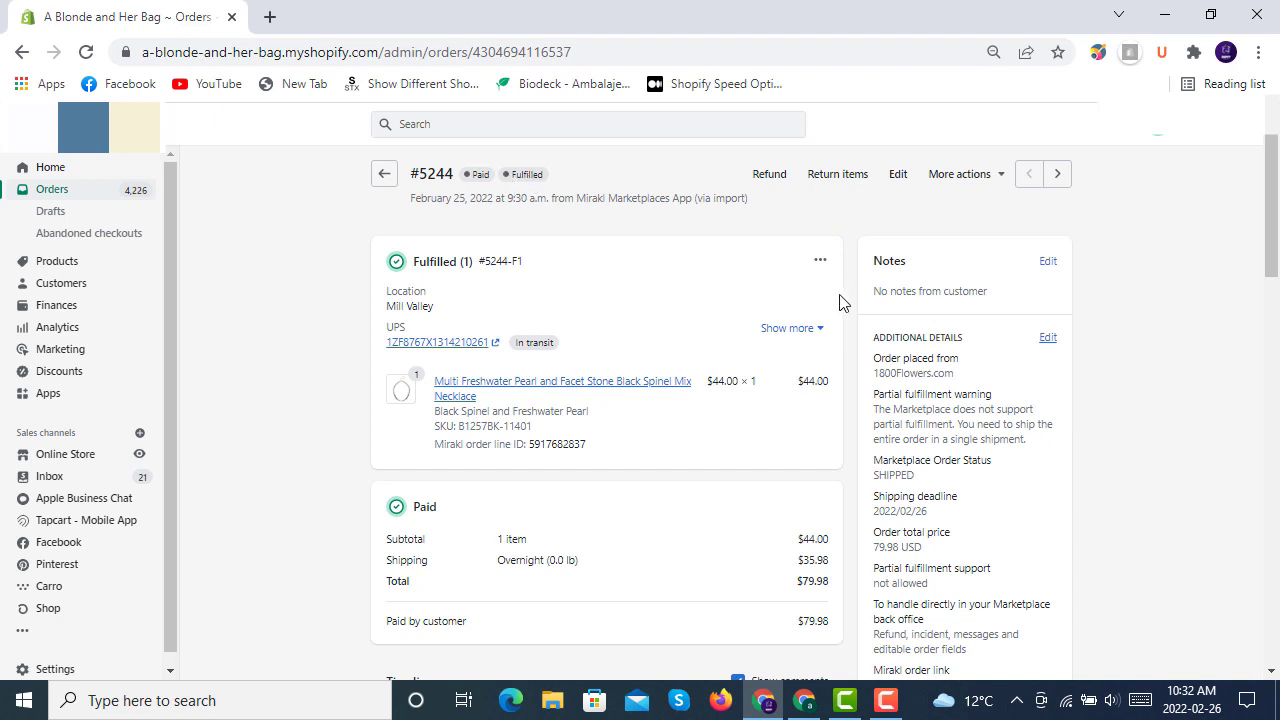
mouse_move(856, 328)
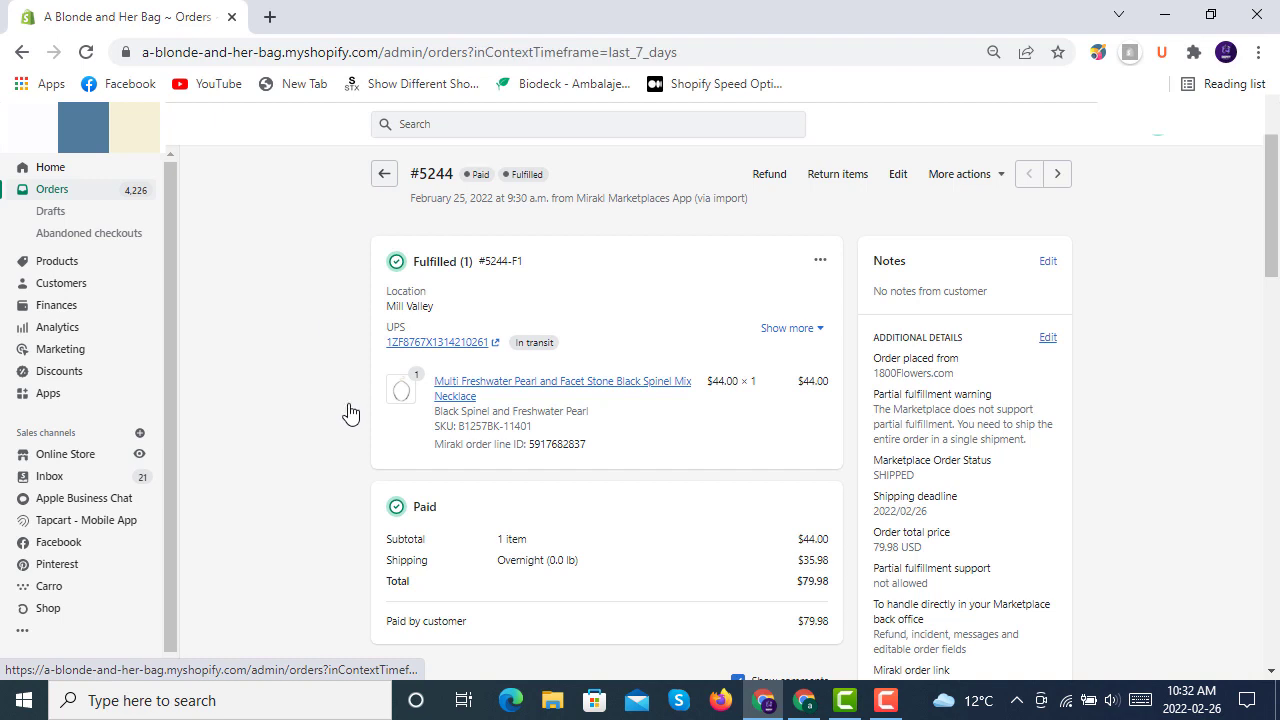
click(384, 172)
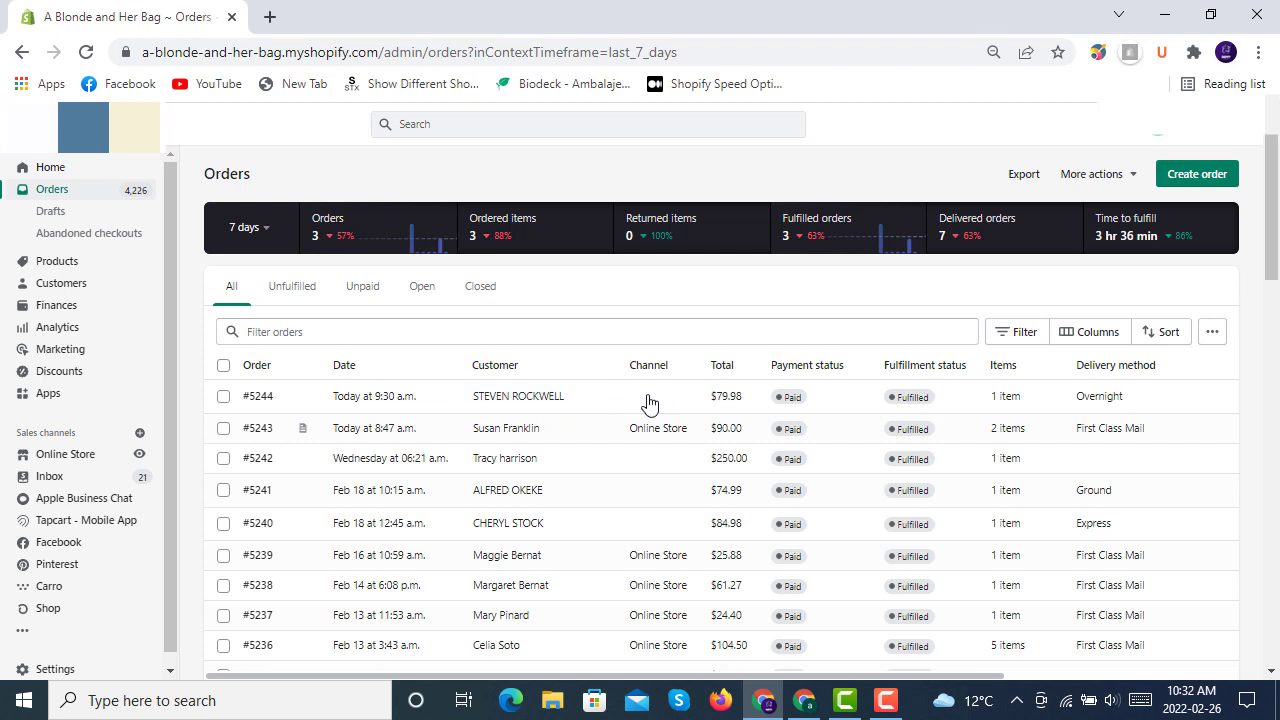
mouse_move(848, 400)
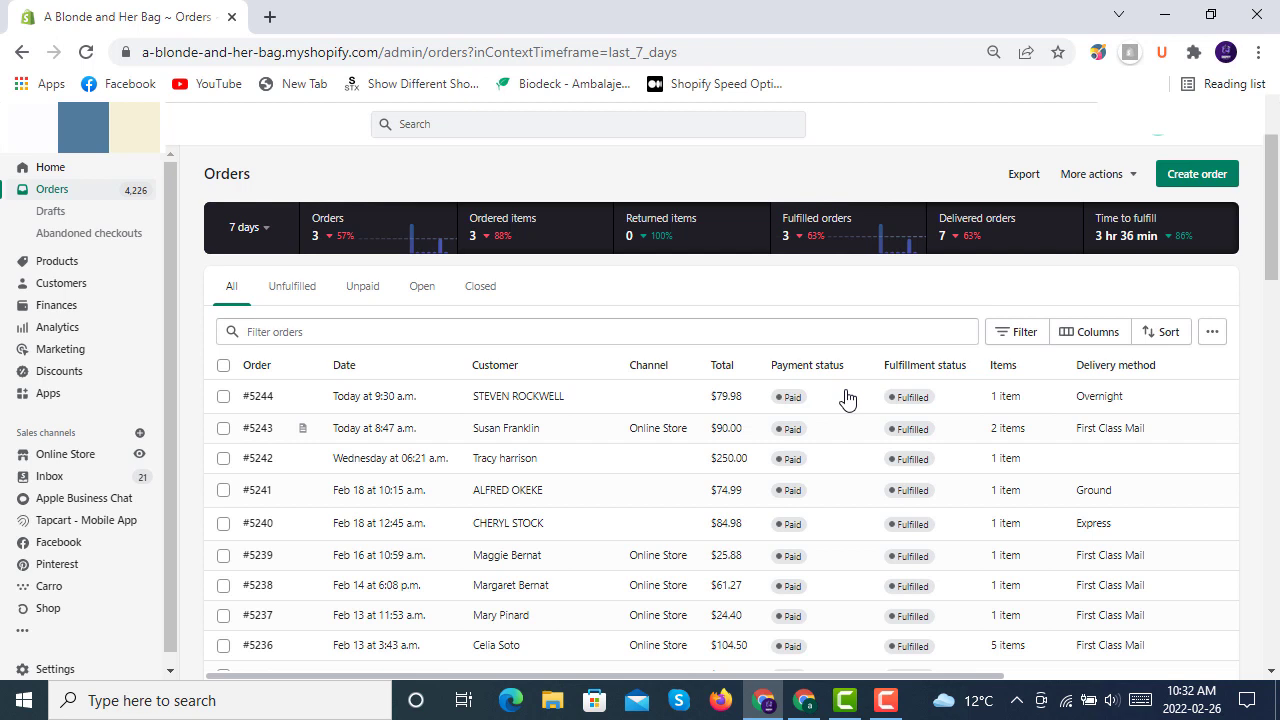
mouse_move(836, 400)
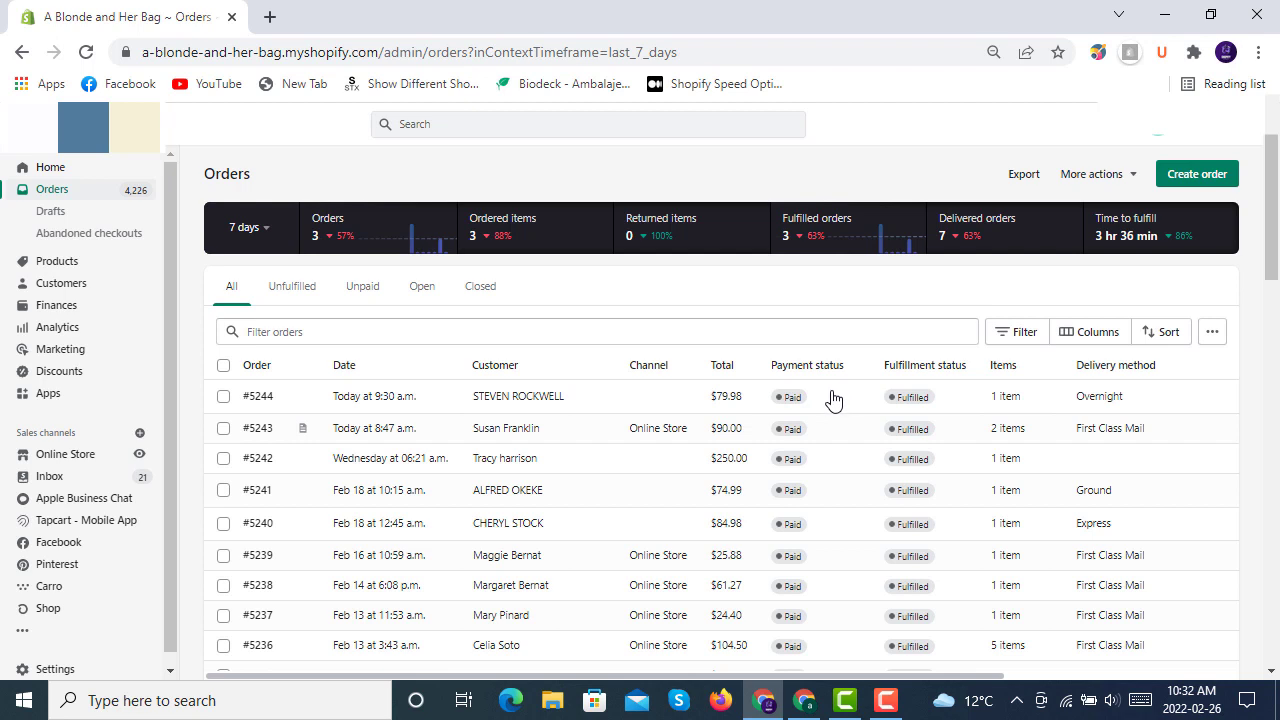
mouse_move(950, 404)
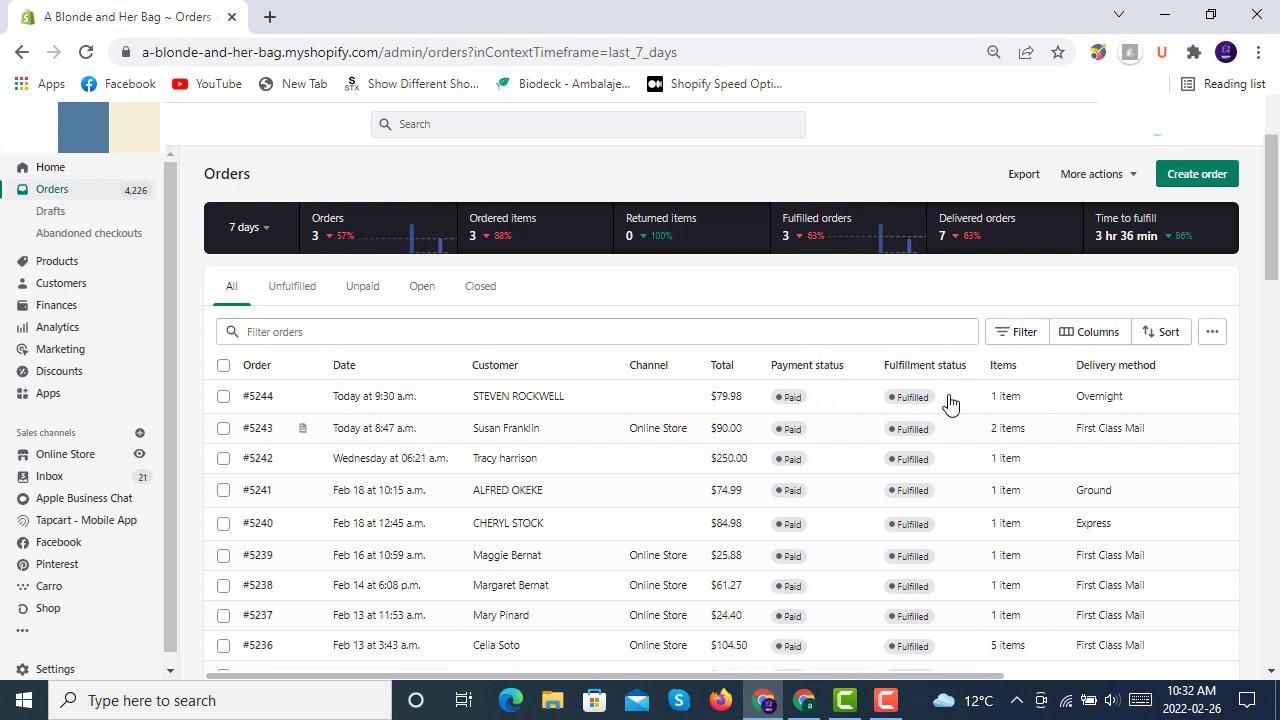
mouse_move(1012, 396)
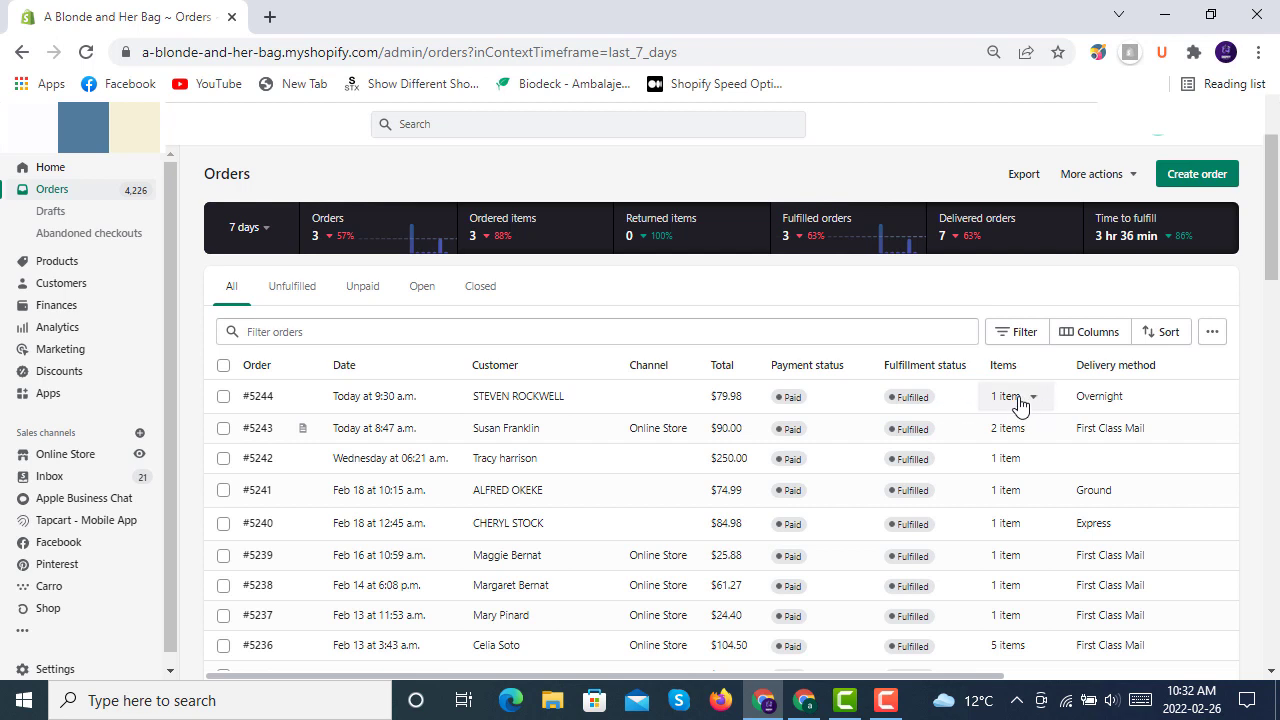
mouse_move(1058, 400)
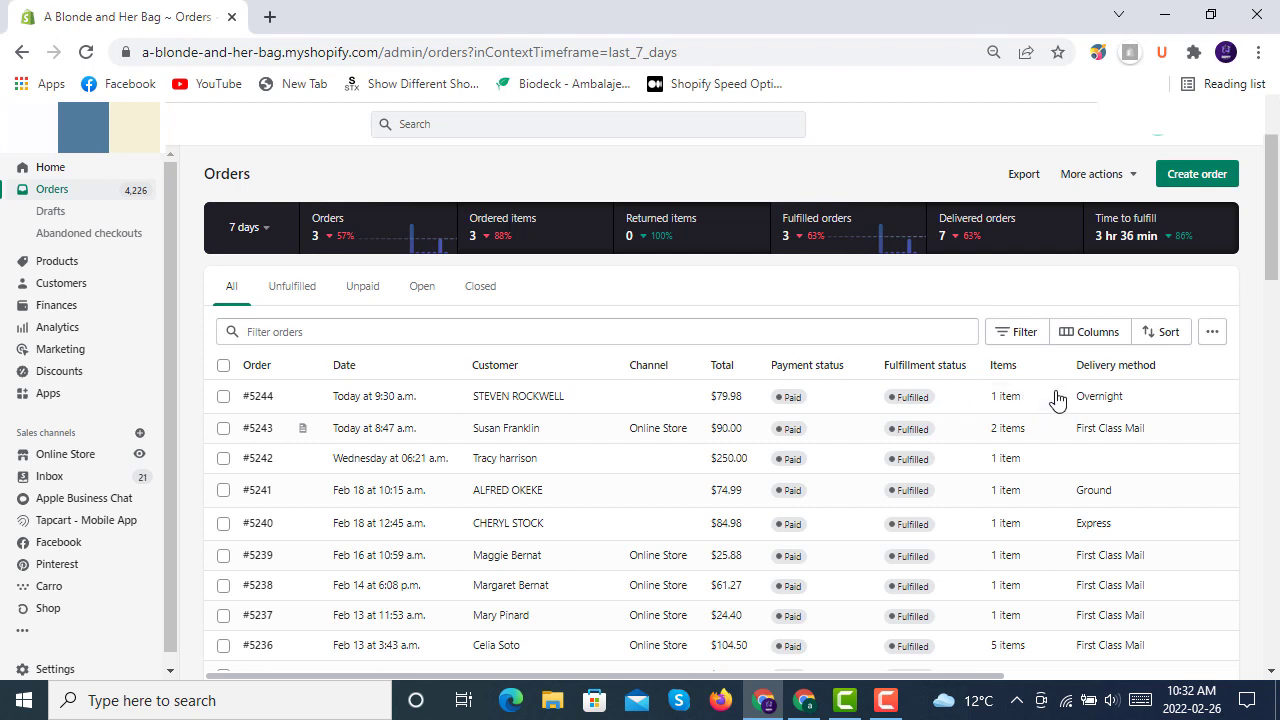
mouse_move(1156, 390)
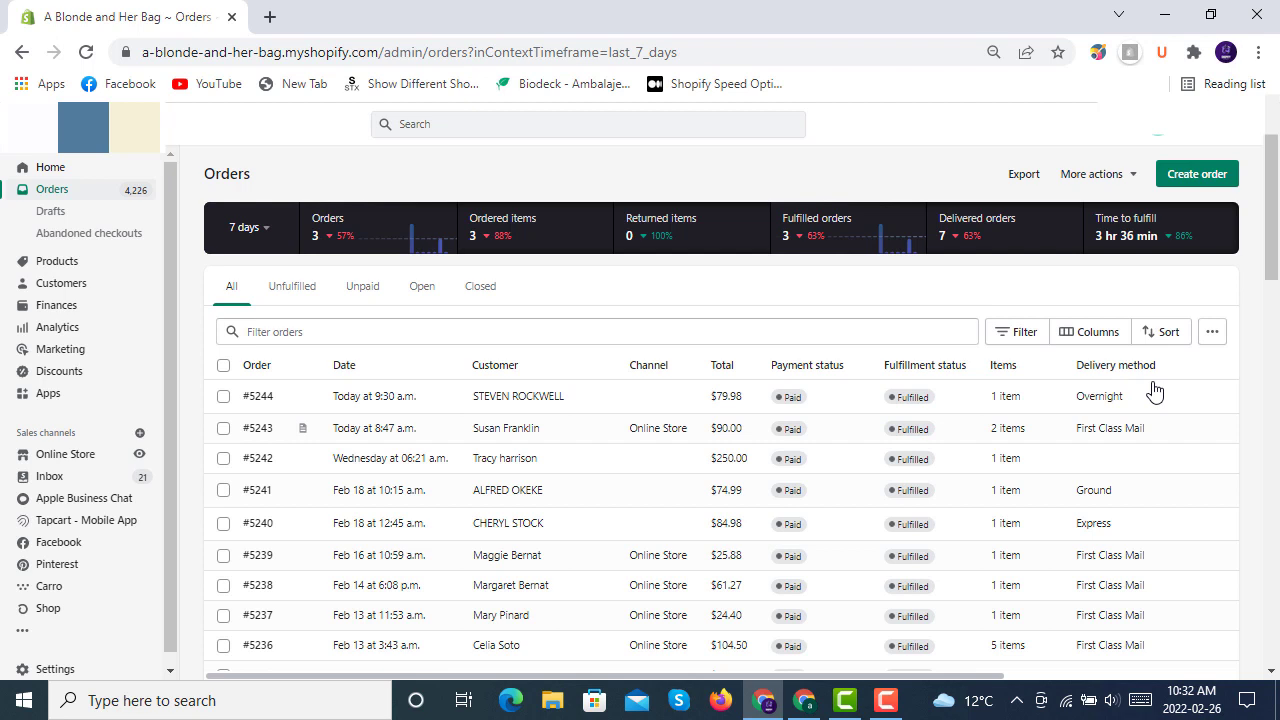
mouse_move(1016, 332)
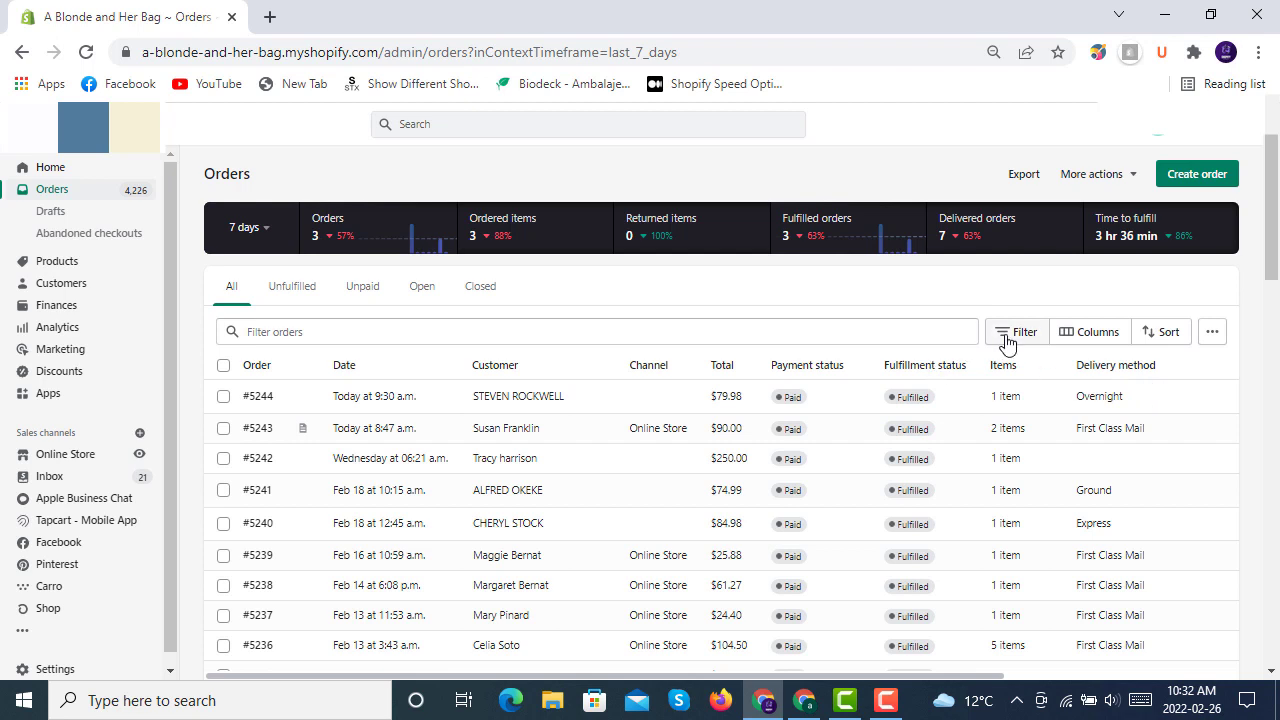
click(1016, 332)
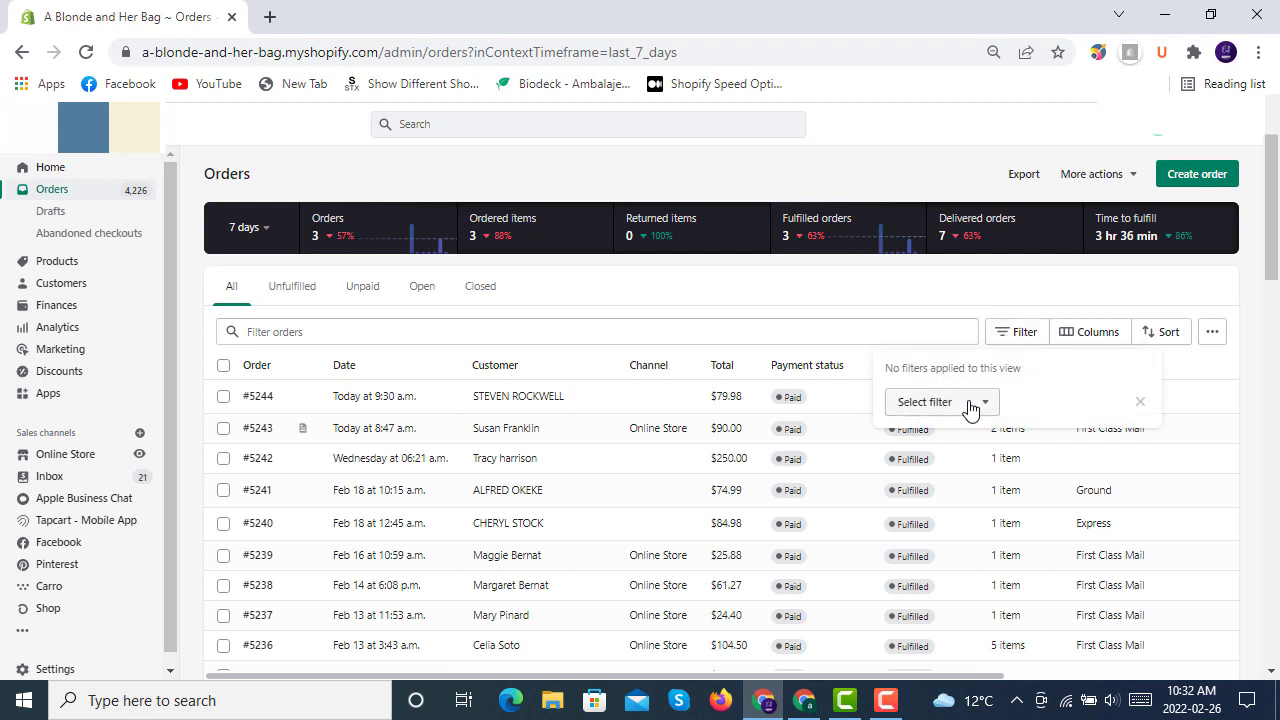
click(940, 402)
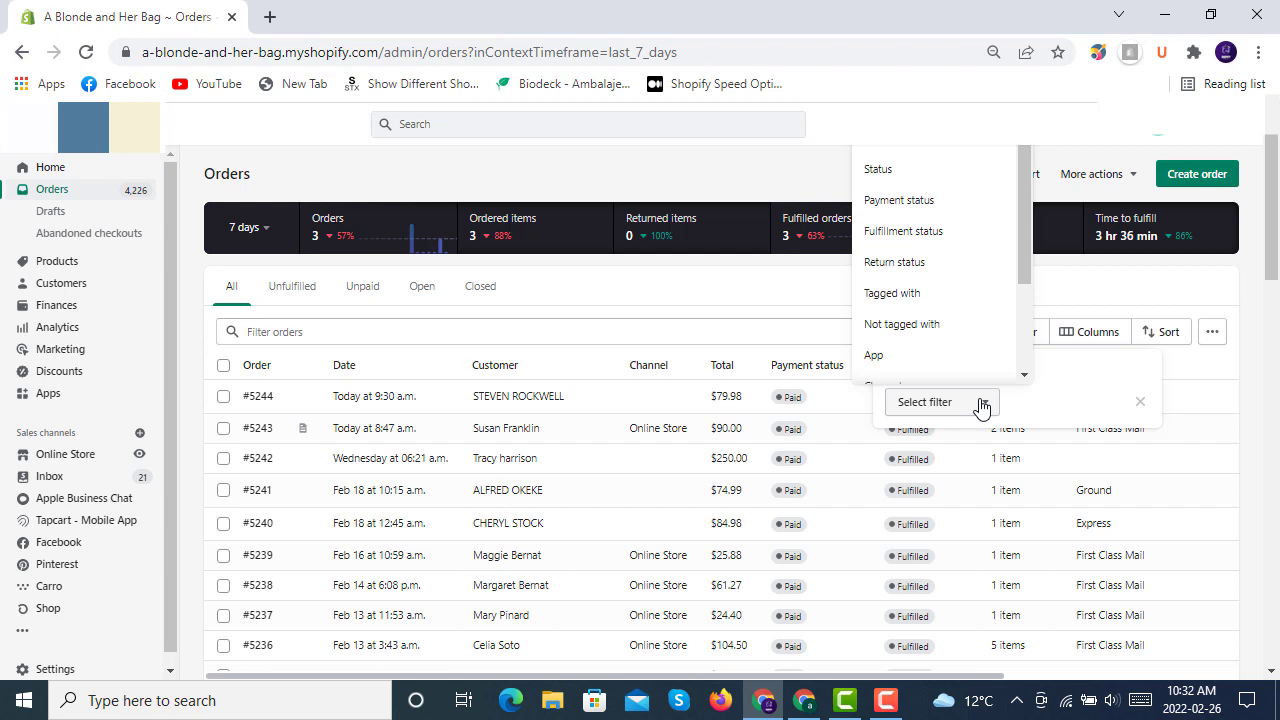
mouse_move(916, 250)
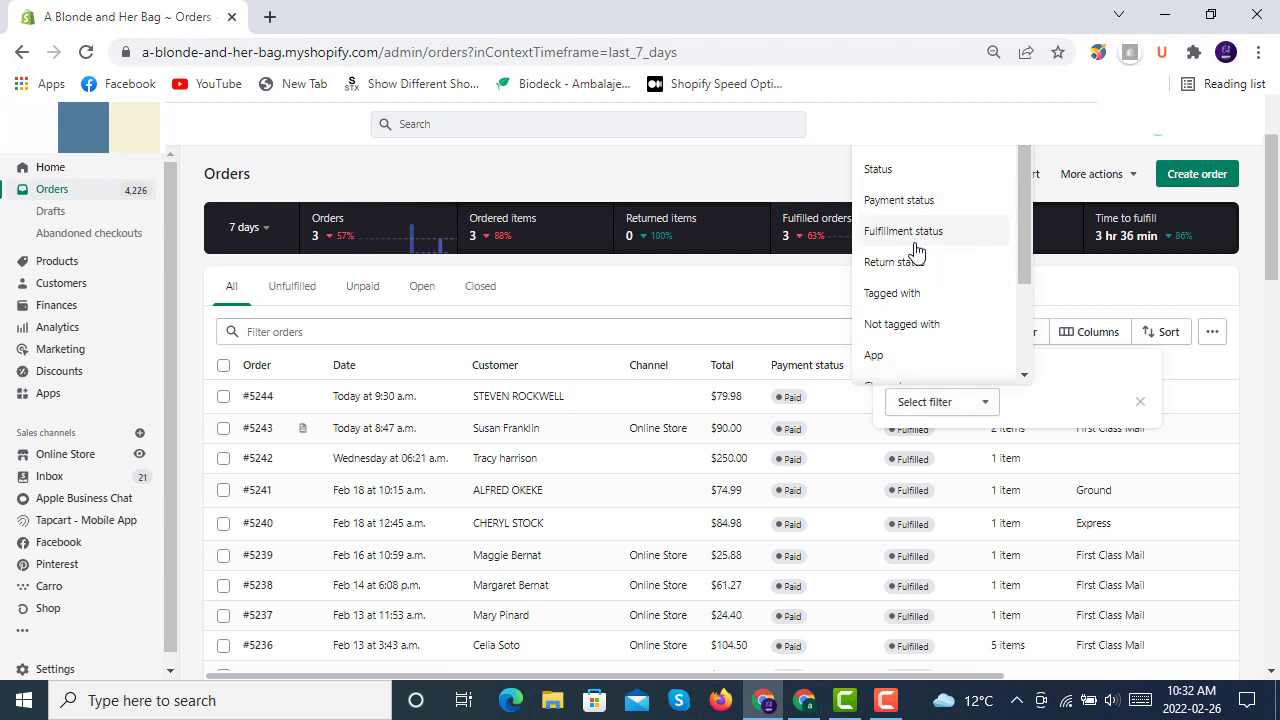
mouse_move(916, 330)
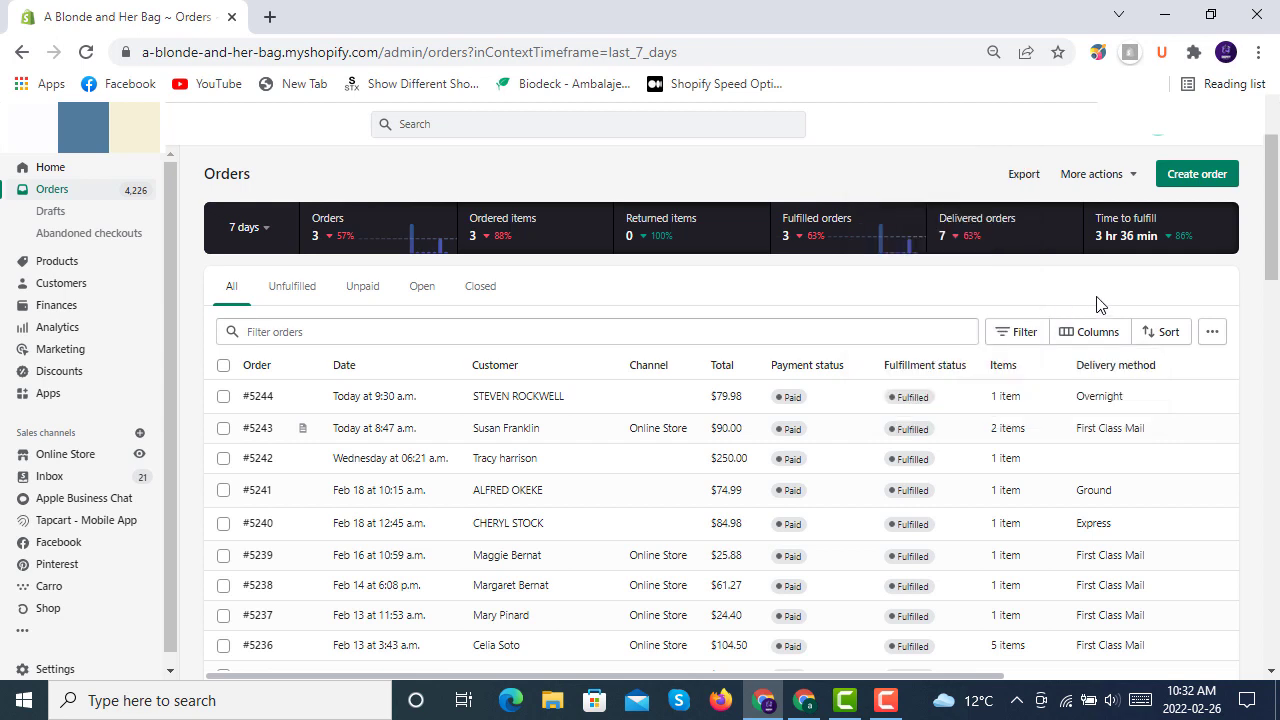
mouse_move(1088, 340)
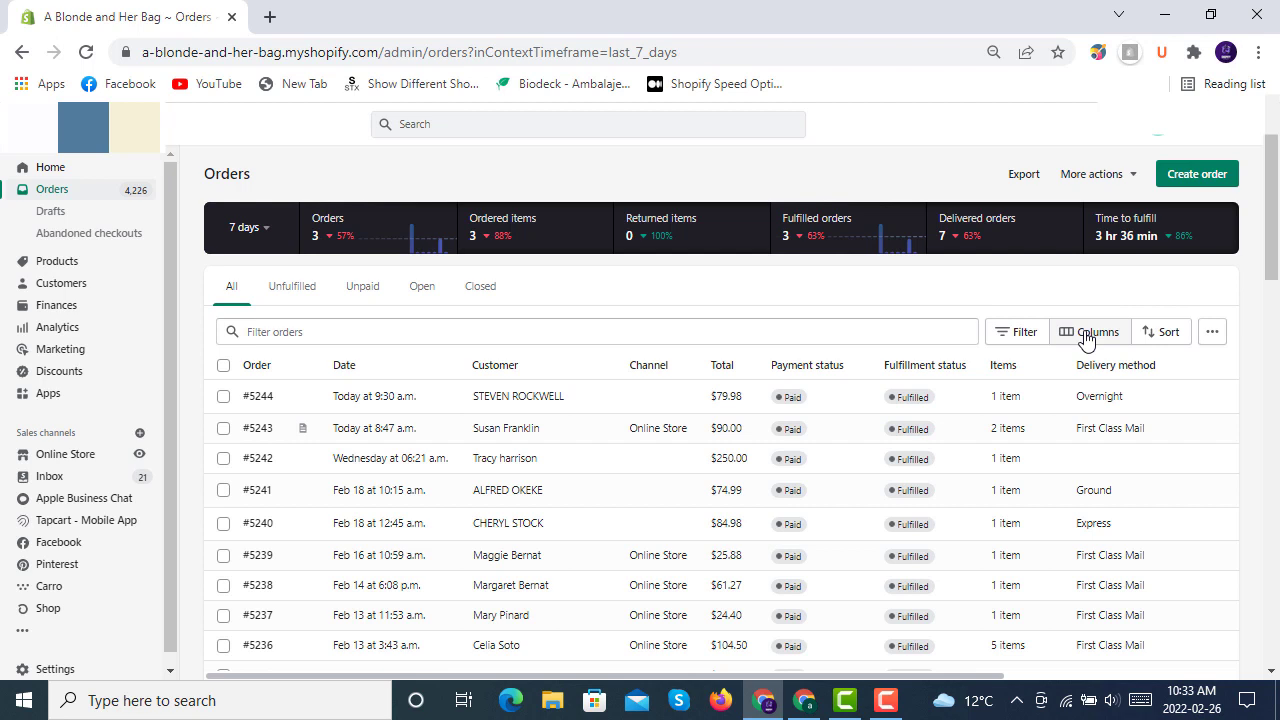
mouse_move(220, 304)
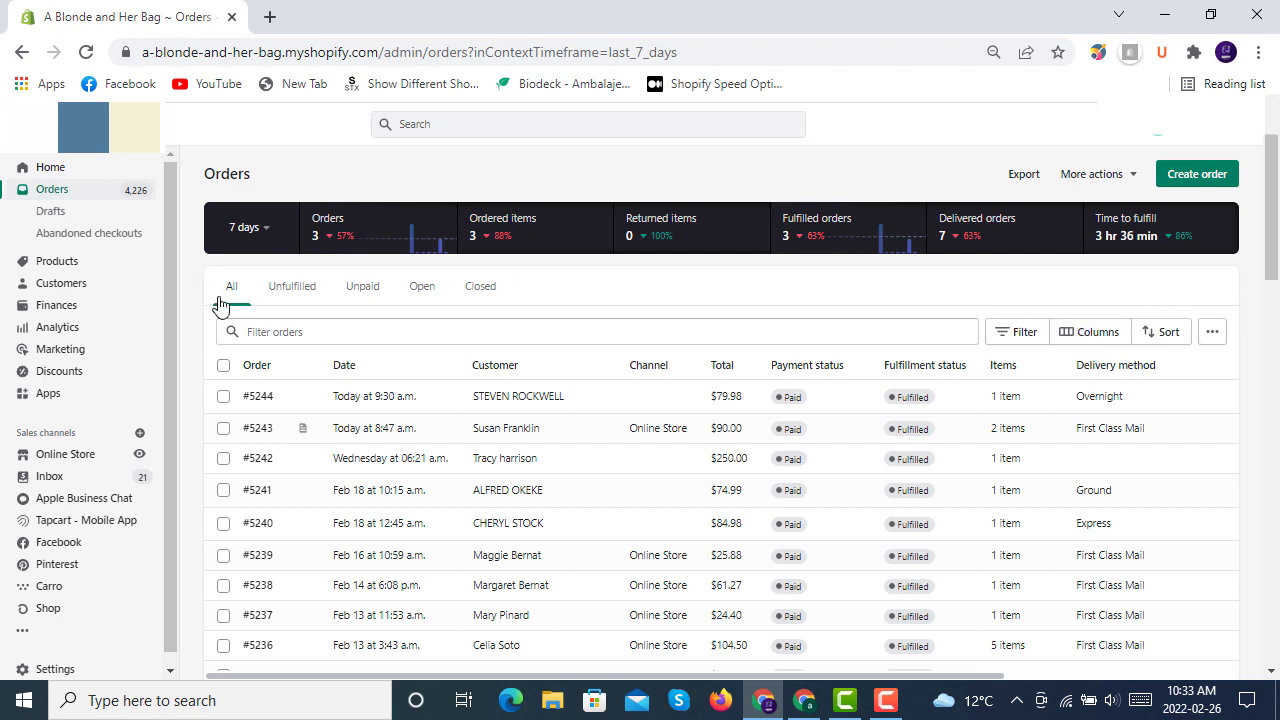
mouse_move(292, 286)
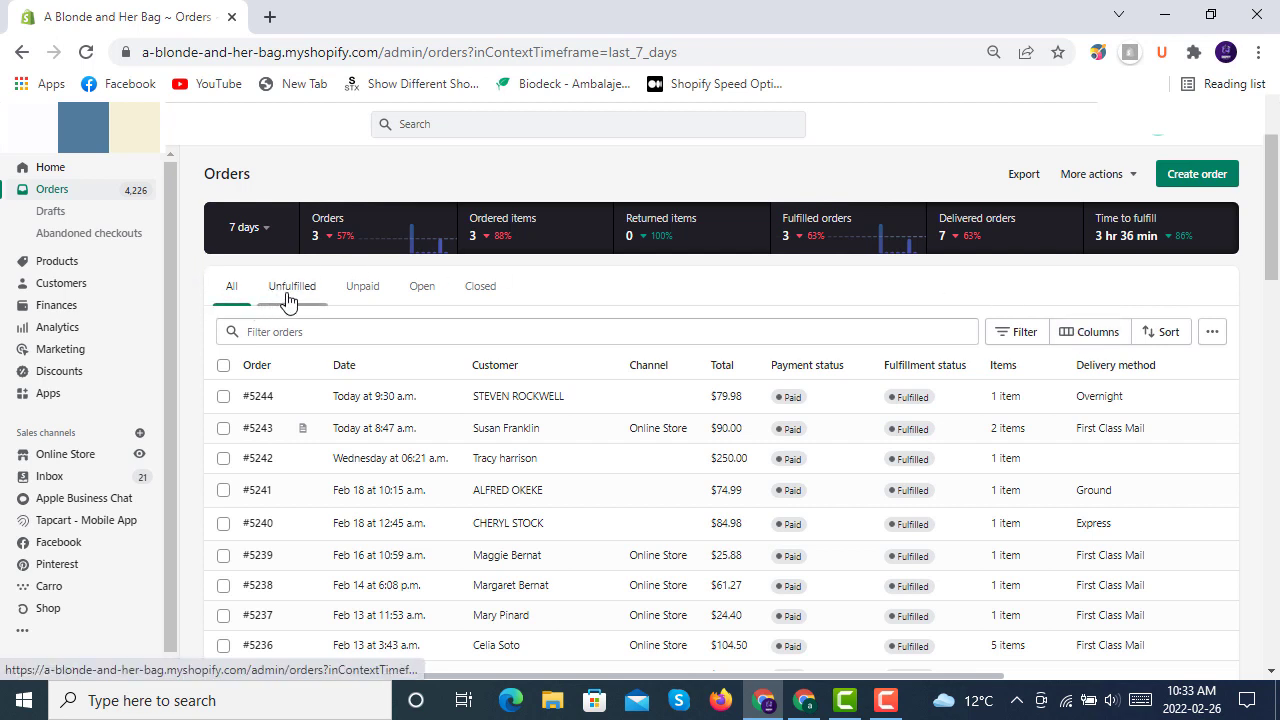
Cycle the Orders list through Unfulfilled, Unpaid, Open and finally Closed (archived) orders.
click(292, 286)
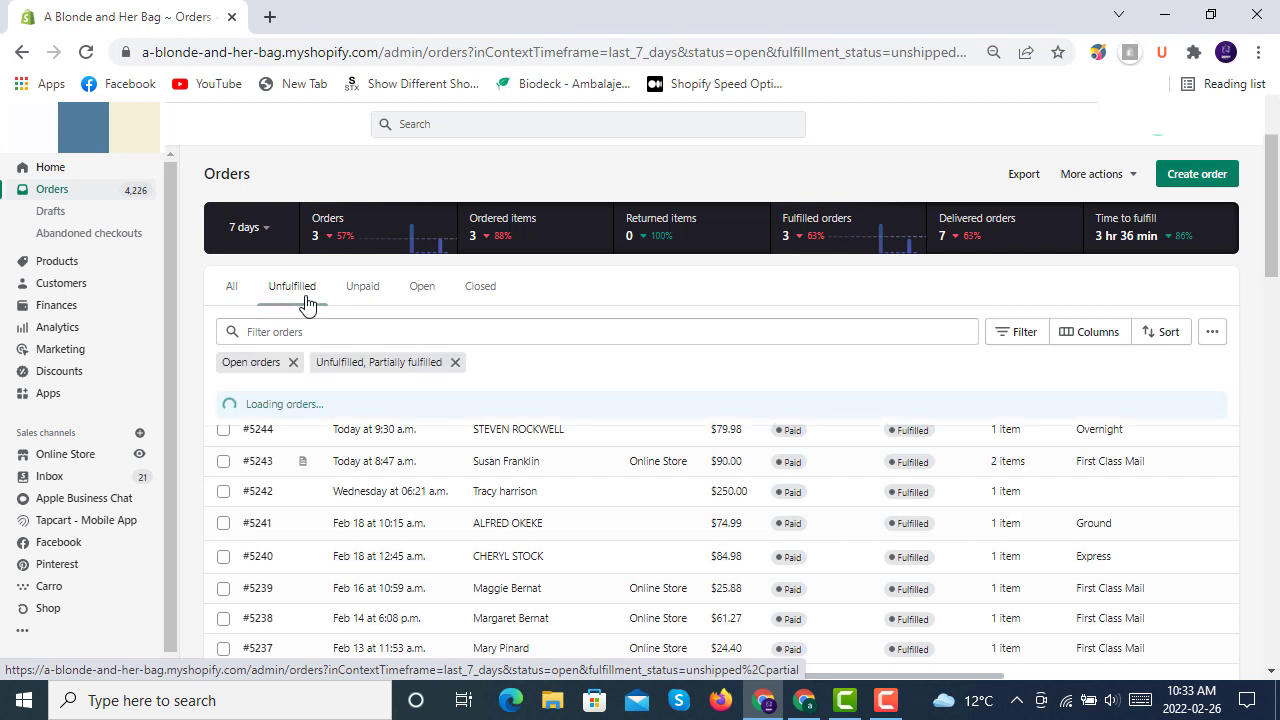
click(362, 286)
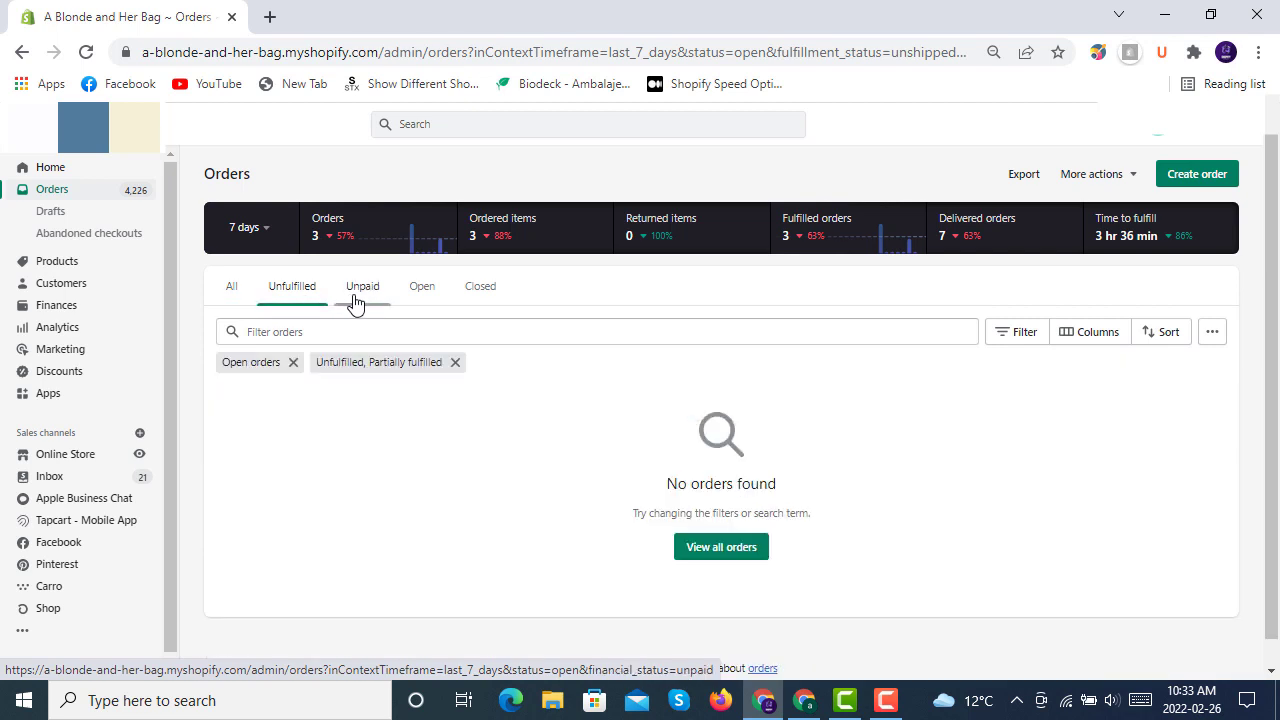
click(362, 286)
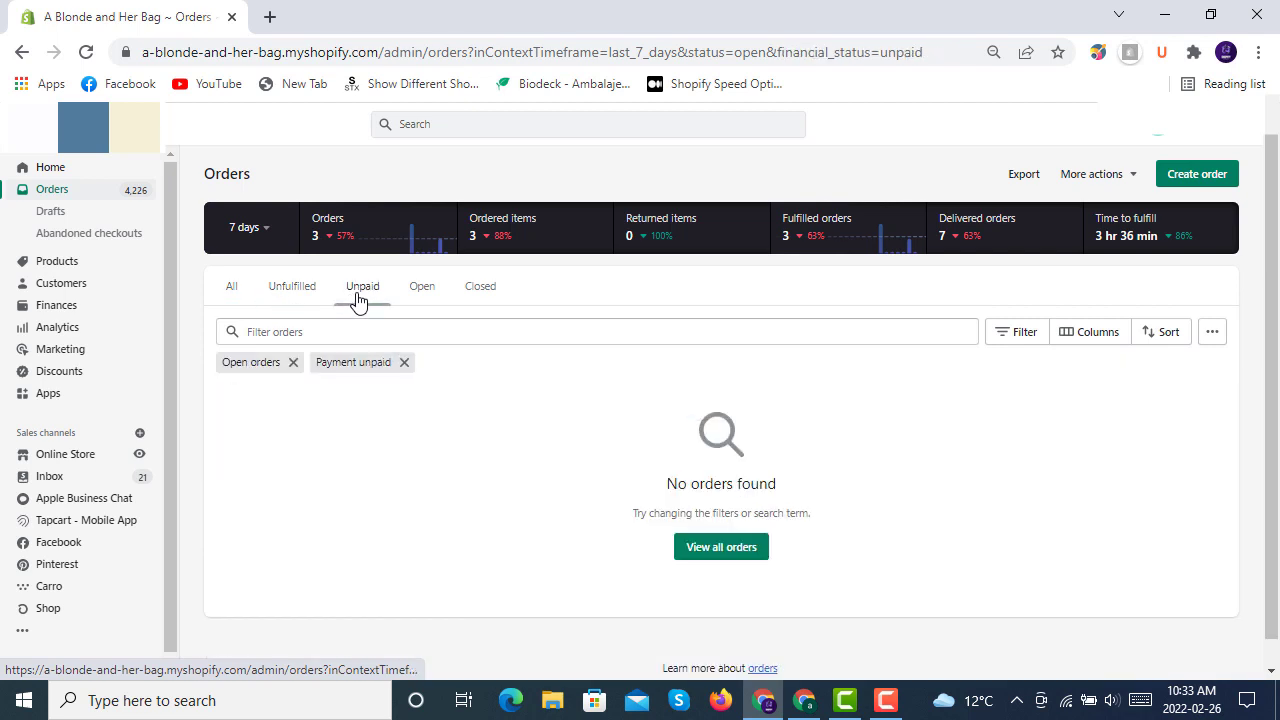
click(422, 286)
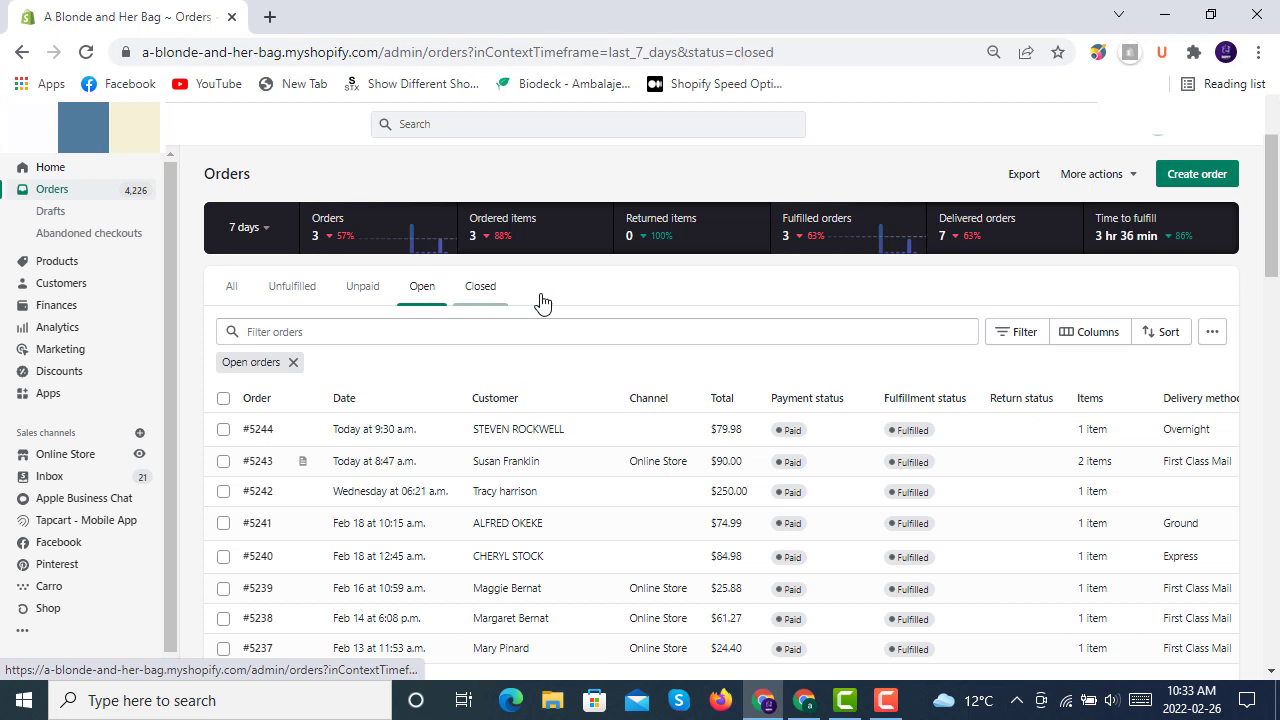
click(480, 286)
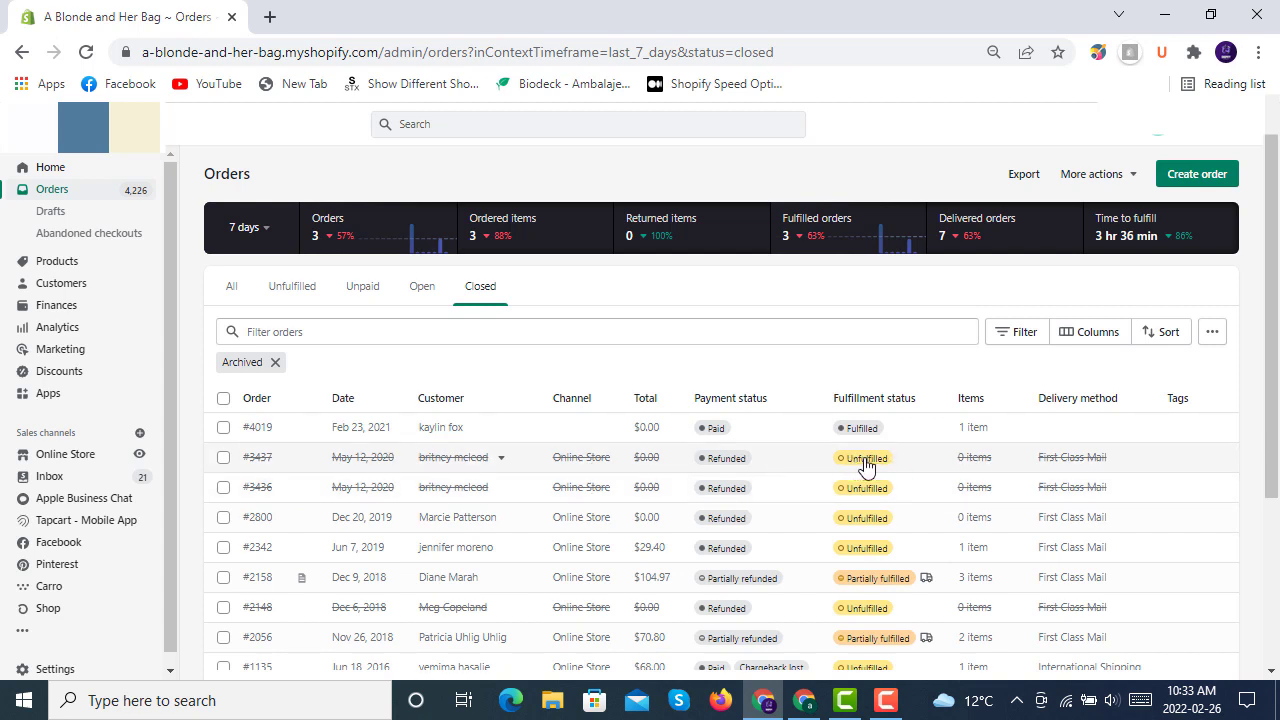
mouse_move(868, 468)
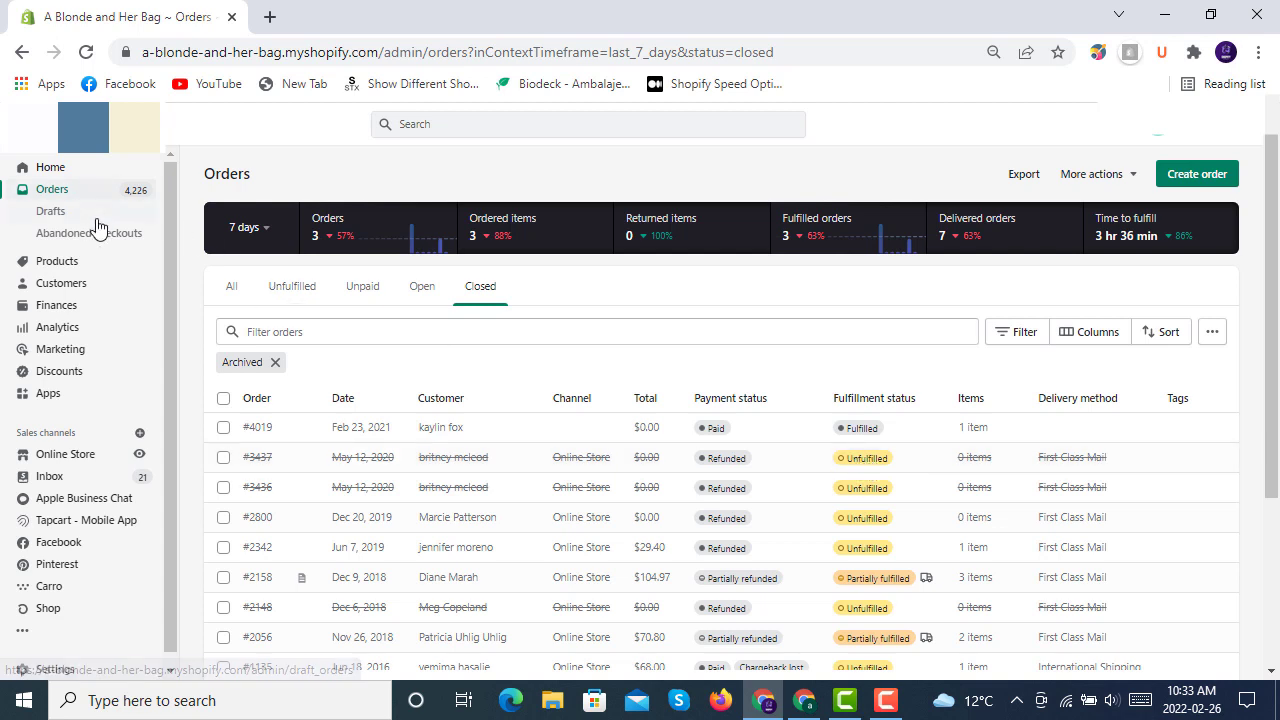
mouse_move(76, 210)
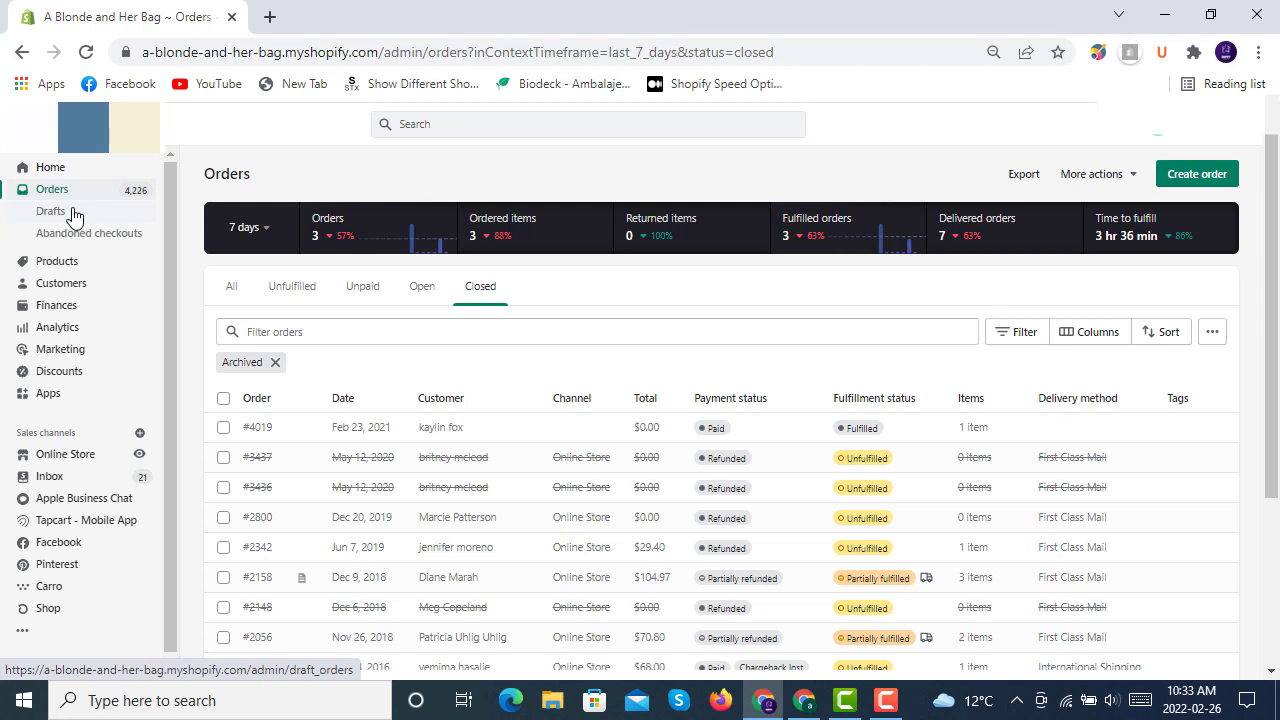
Show the Drafts list with each draft's date, customer, status and total.
click(52, 212)
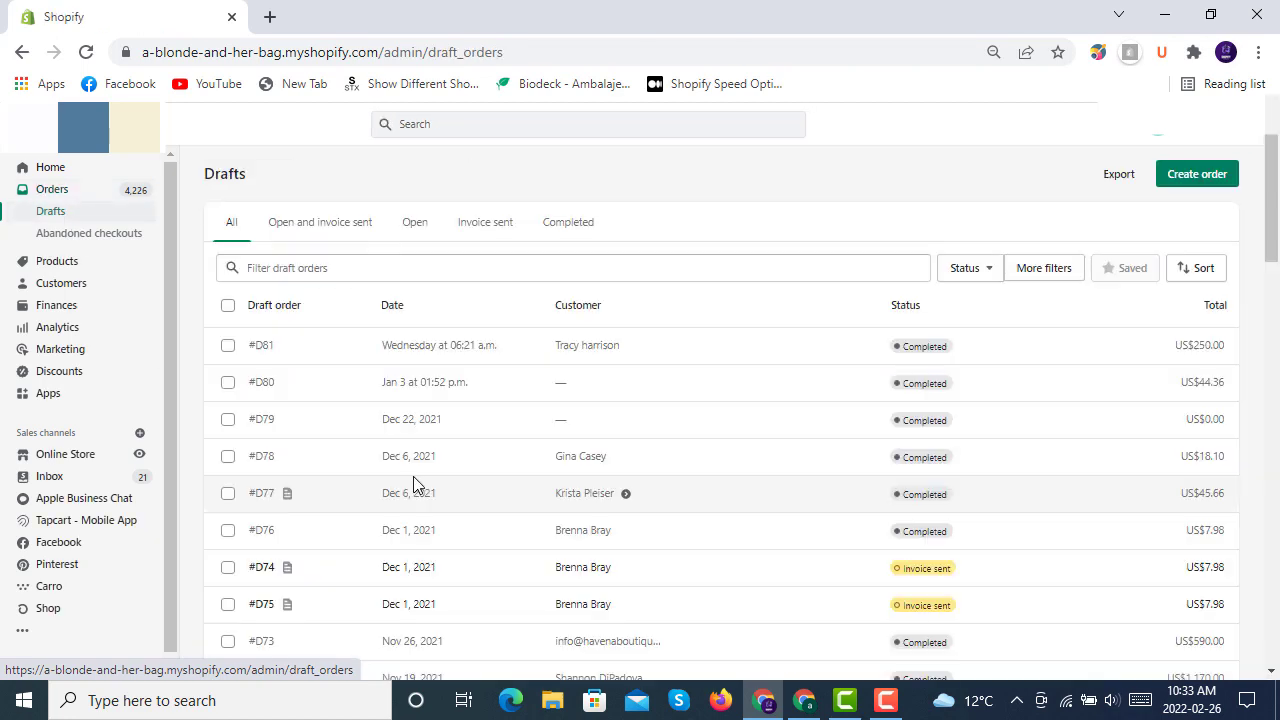
mouse_move(488, 396)
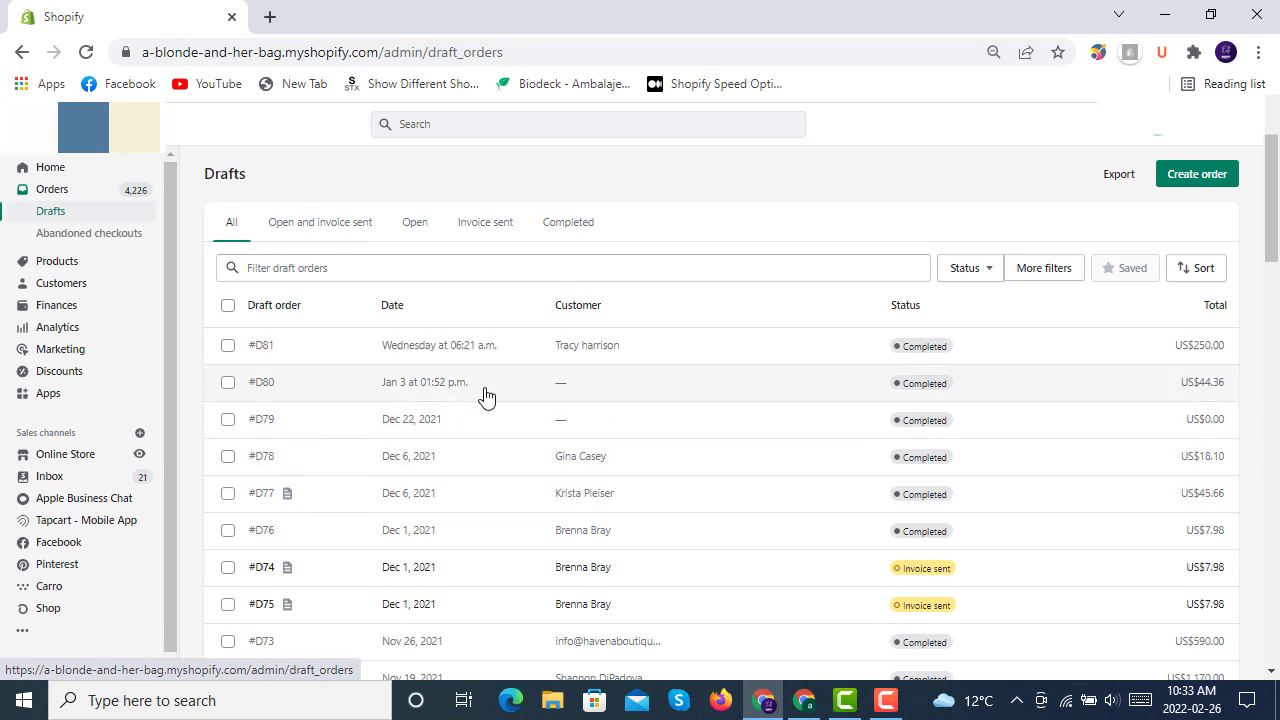
mouse_move(588, 378)
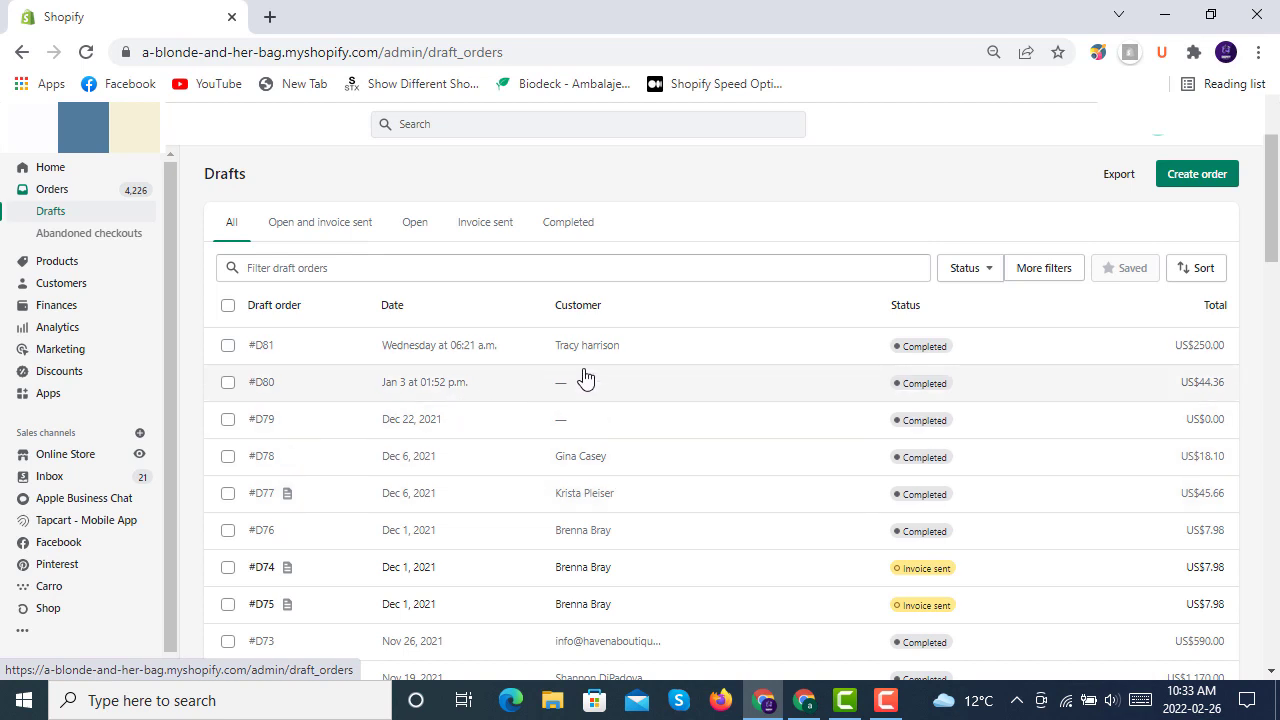
mouse_move(728, 376)
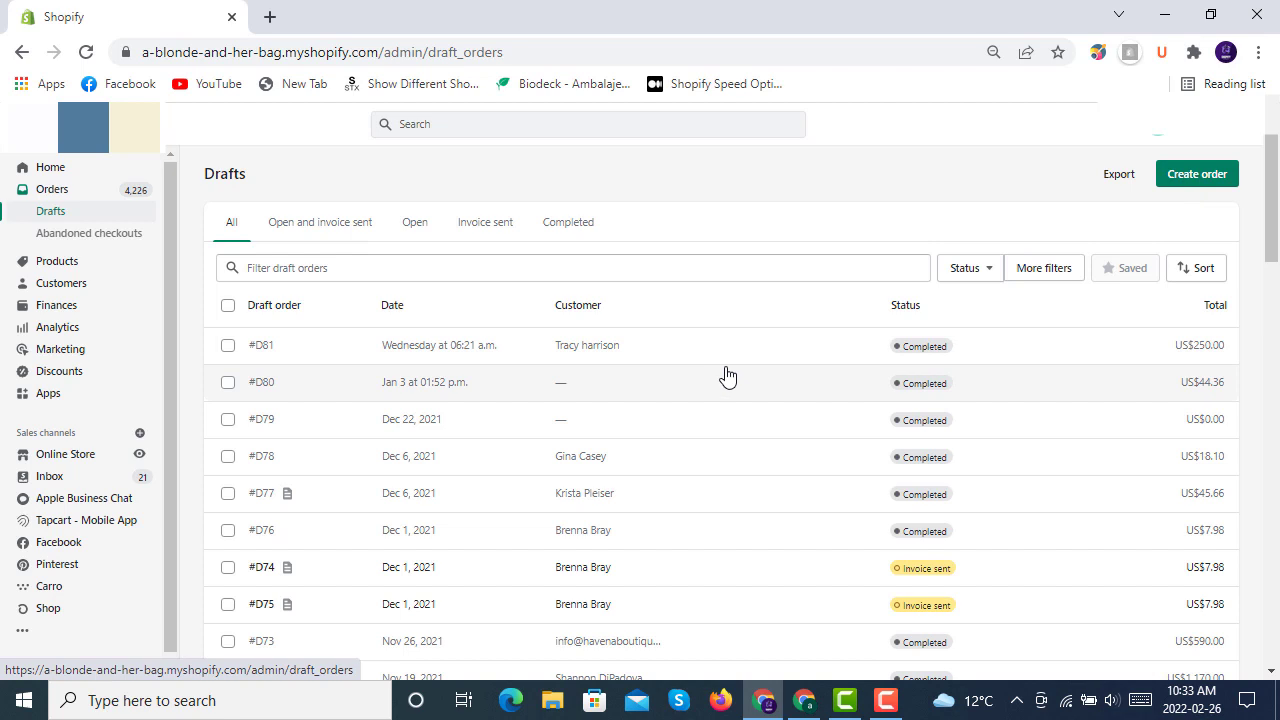
mouse_move(732, 386)
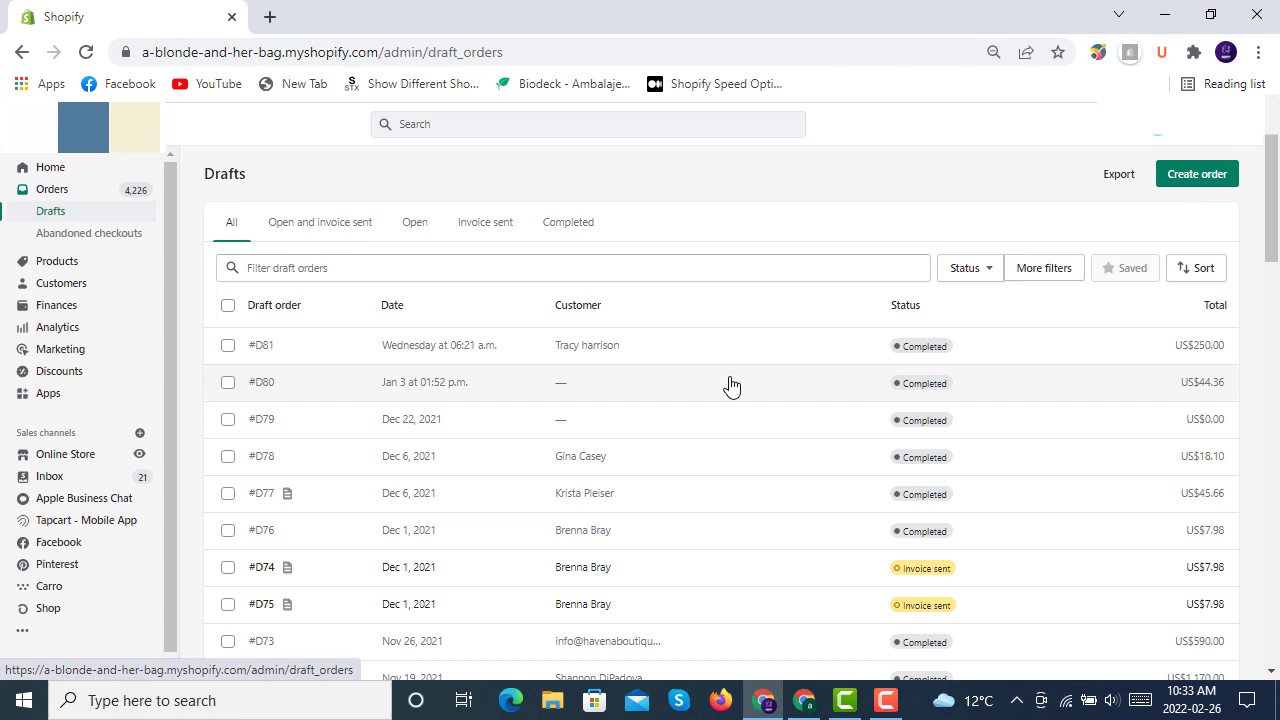
mouse_move(804, 350)
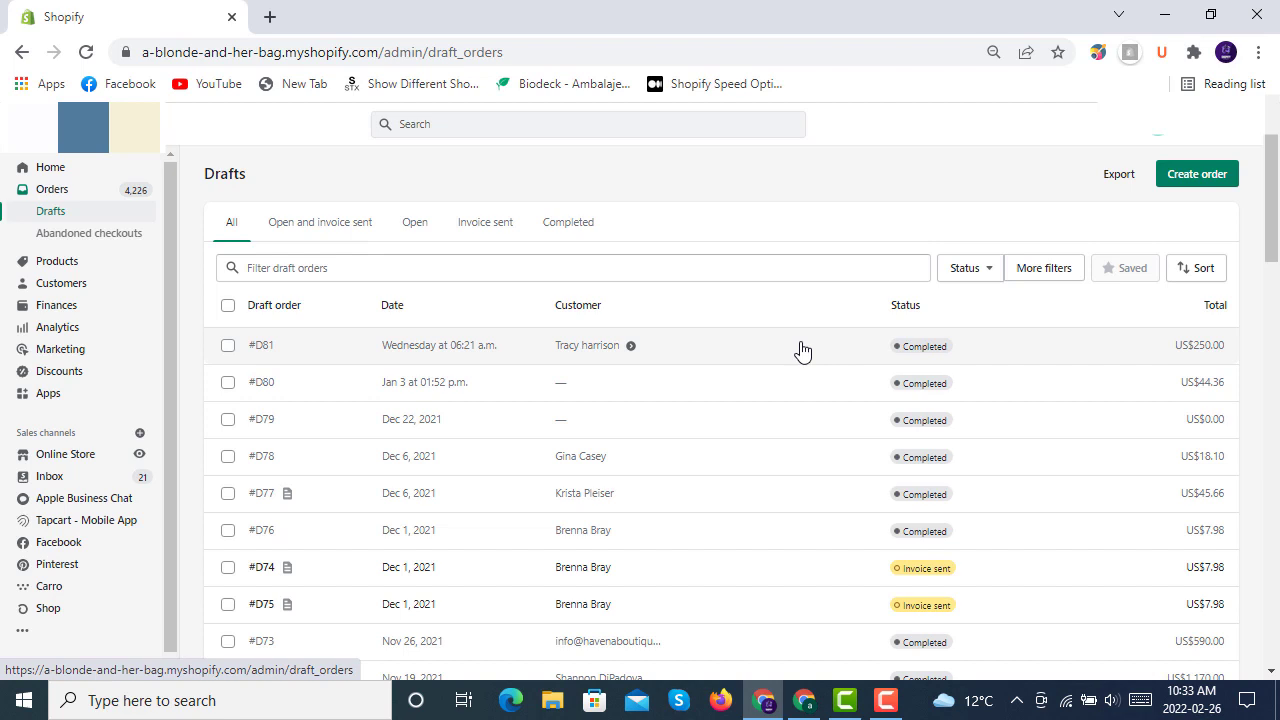
mouse_move(84, 196)
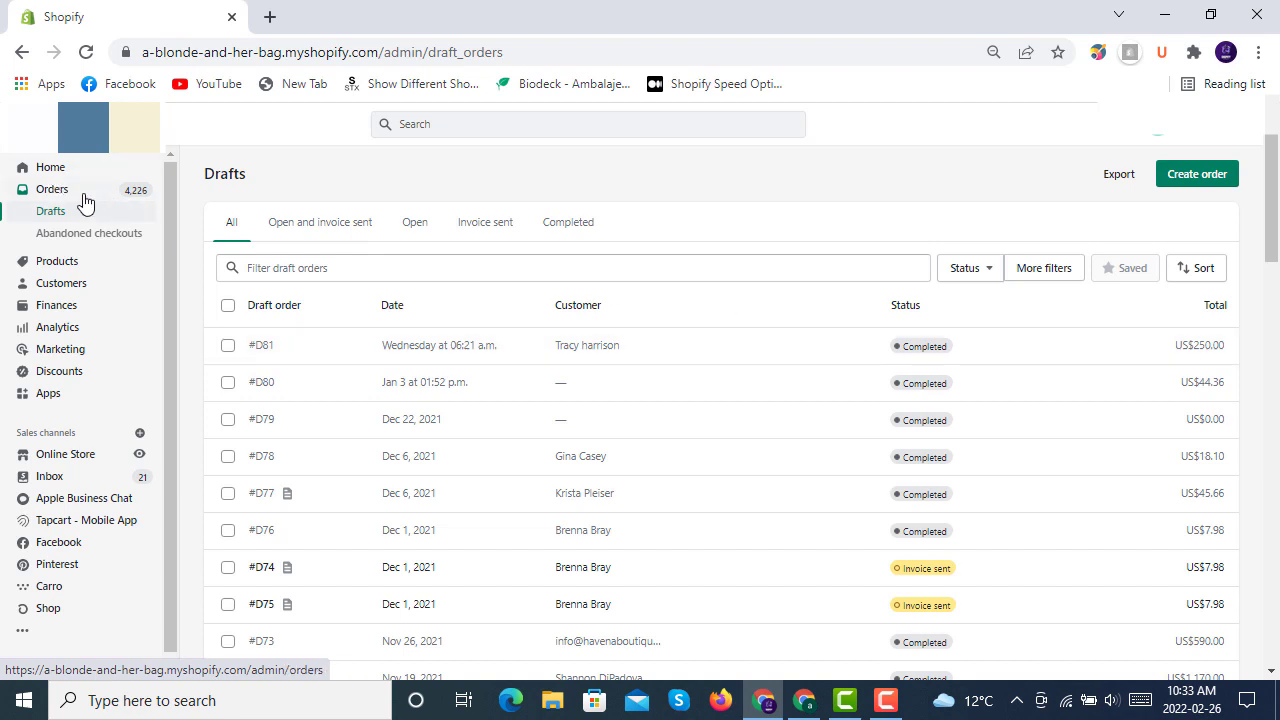
mouse_move(88, 238)
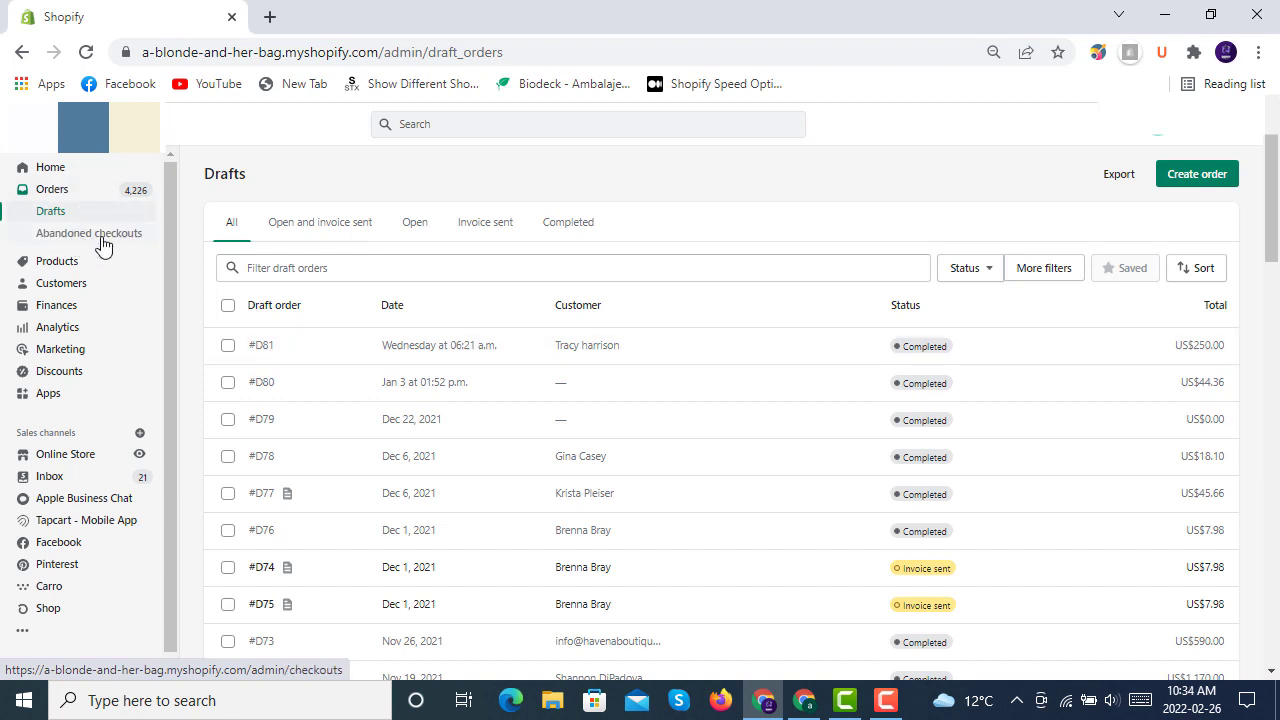
Show the Abandoned checkouts list with email status, recovery status and total.
click(88, 232)
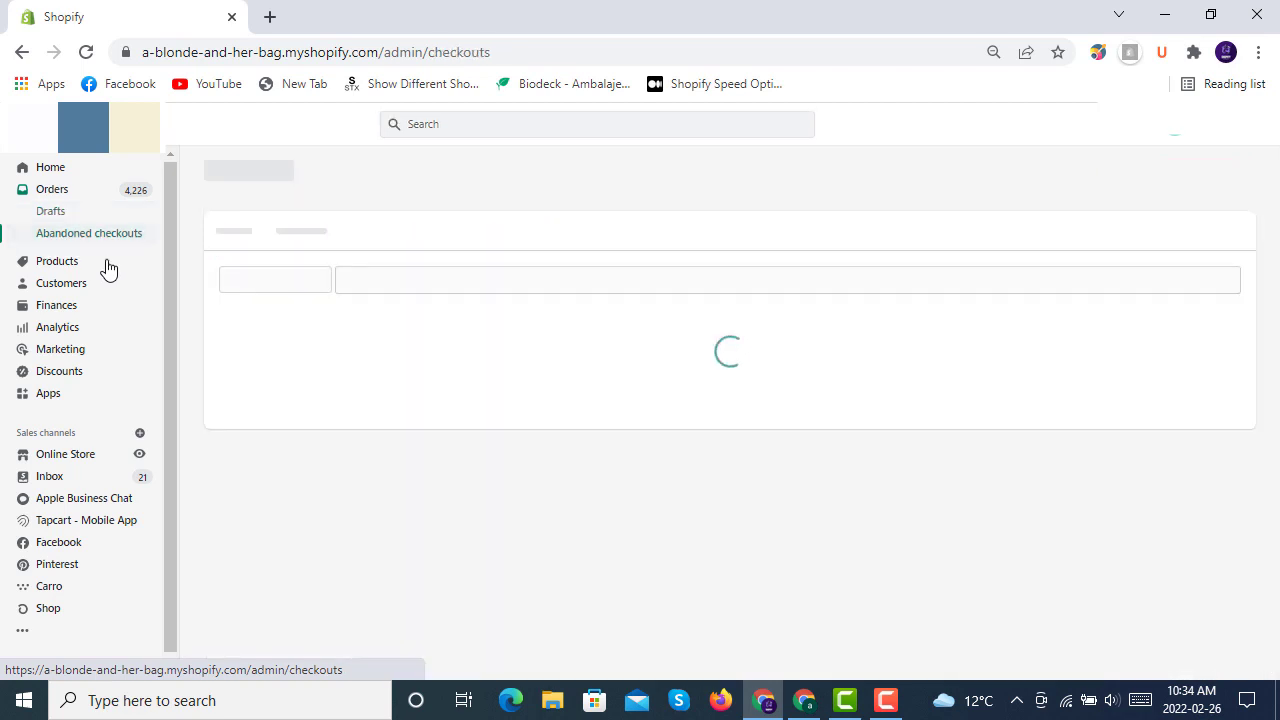
mouse_move(656, 470)
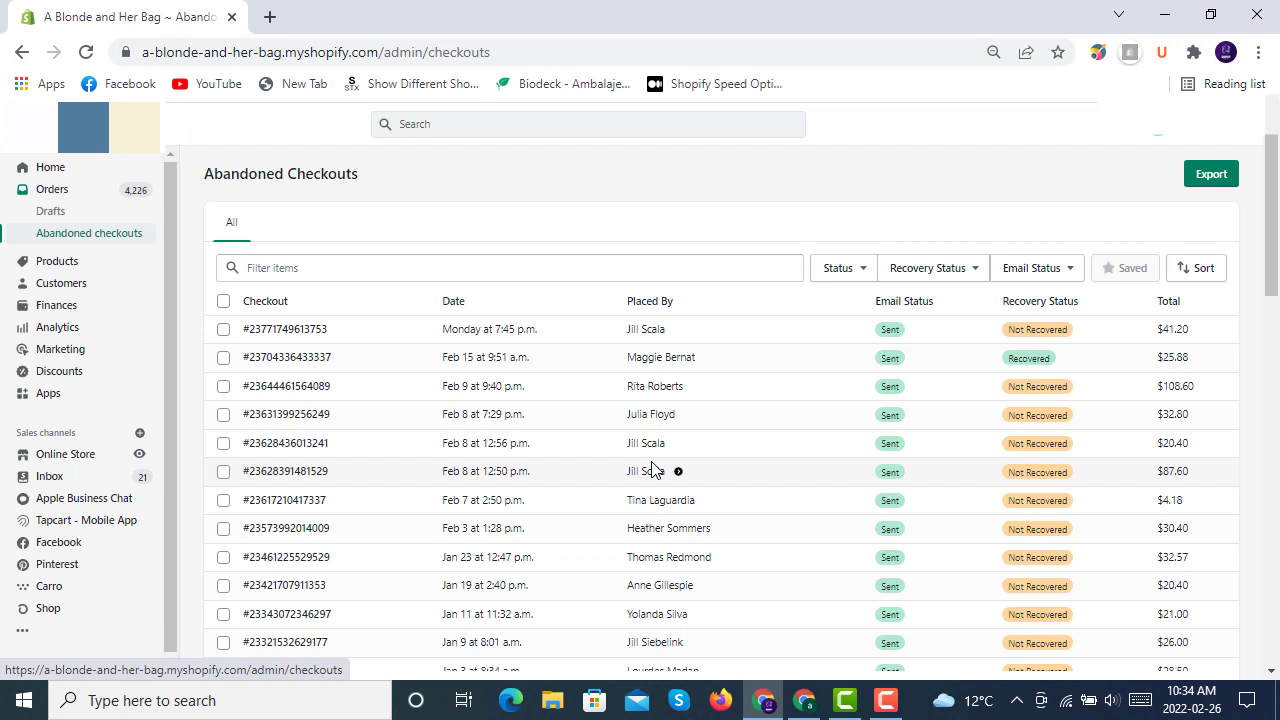
mouse_move(428, 336)
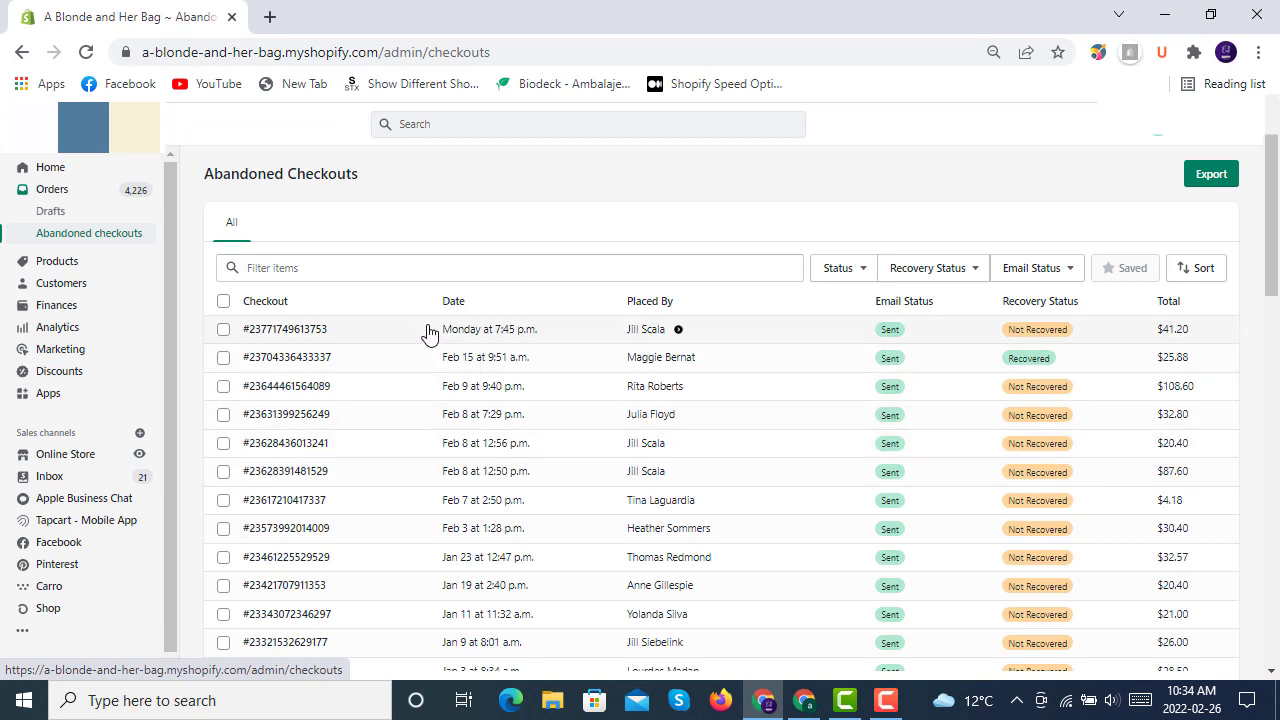
mouse_move(560, 308)
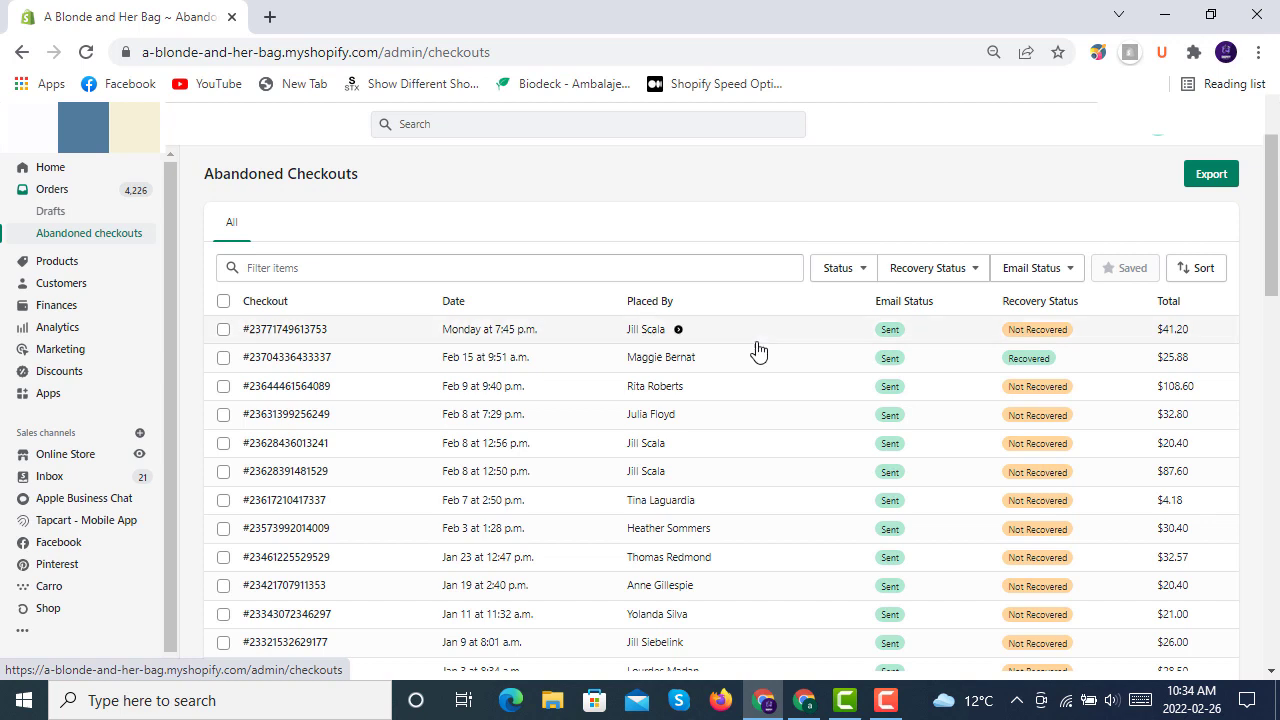
mouse_move(812, 308)
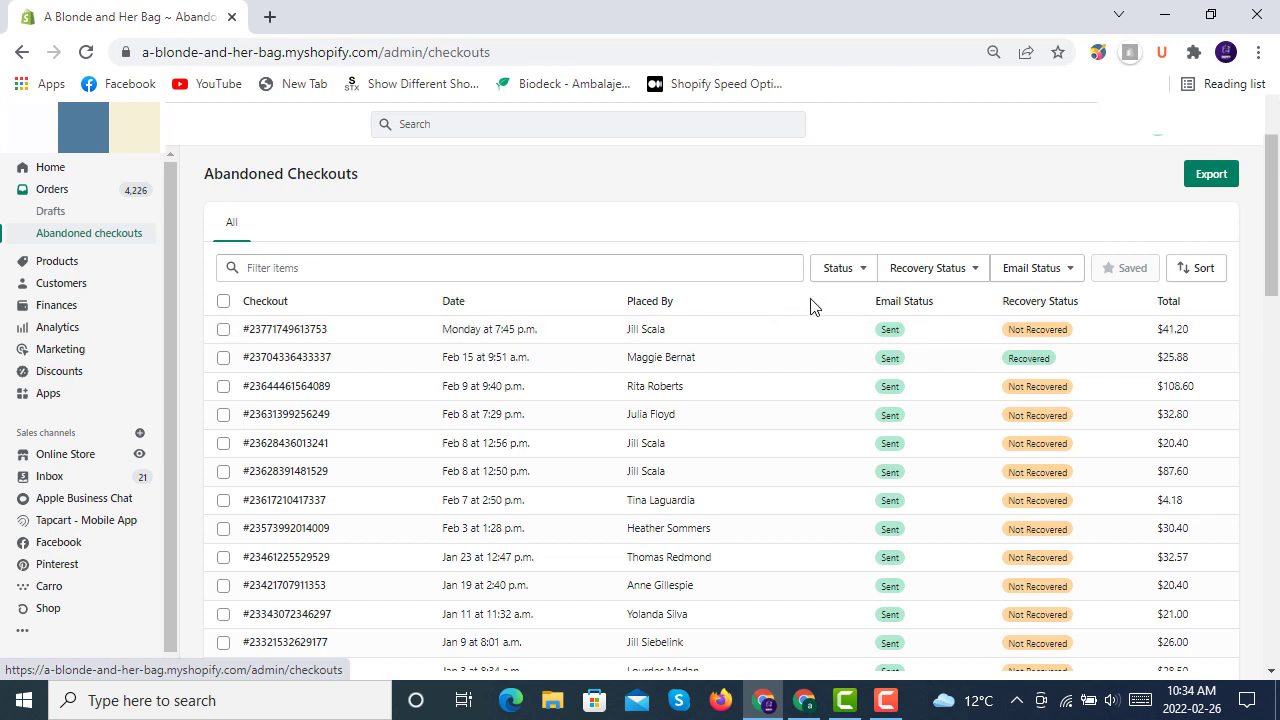
mouse_move(868, 316)
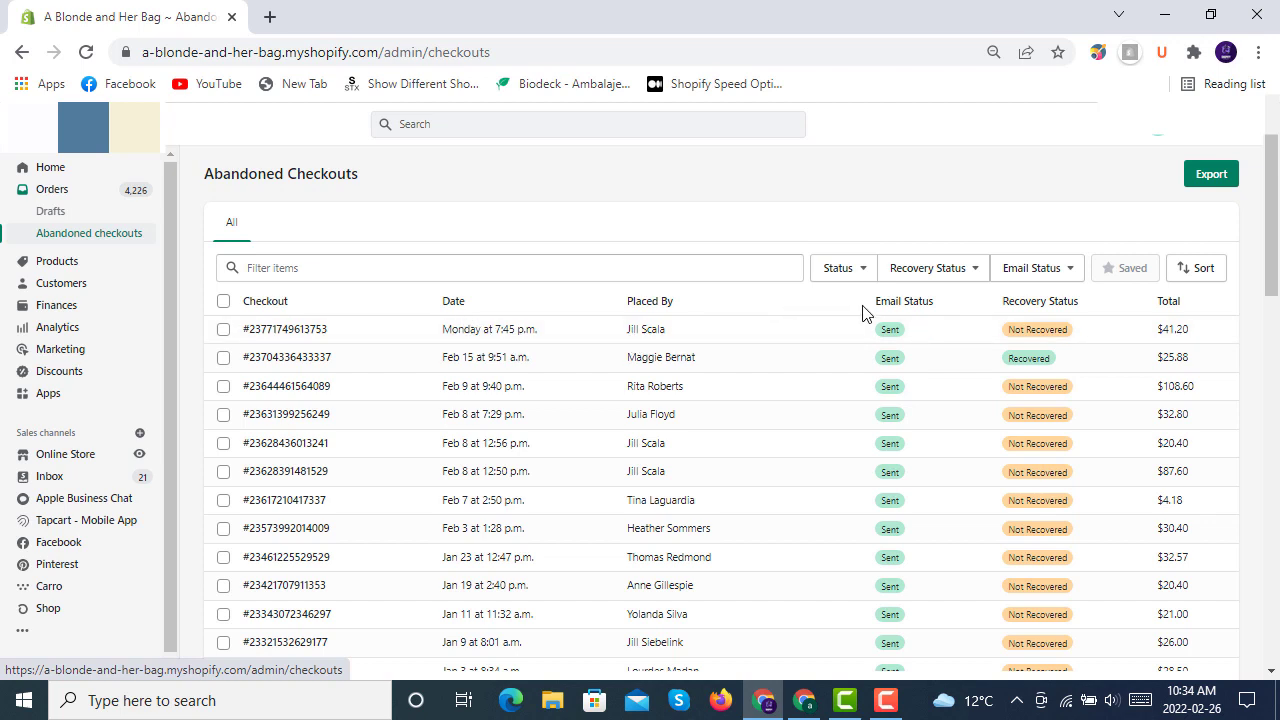
mouse_move(848, 344)
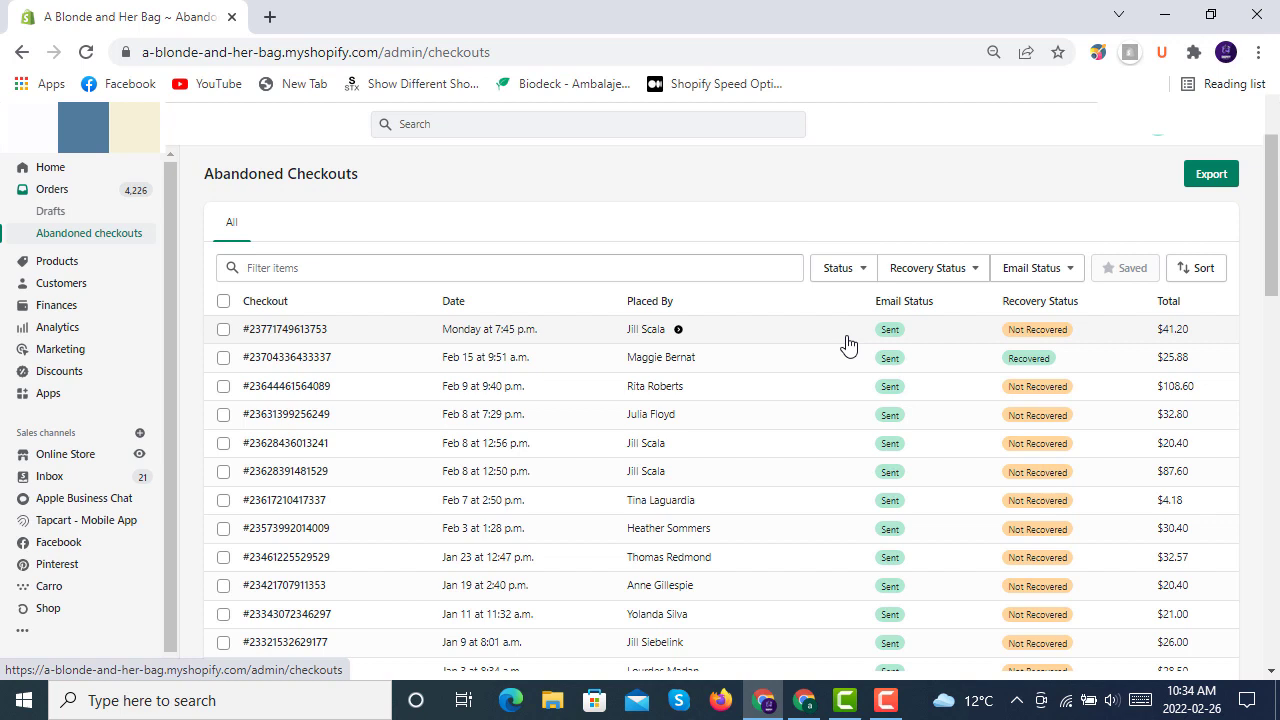
mouse_move(748, 340)
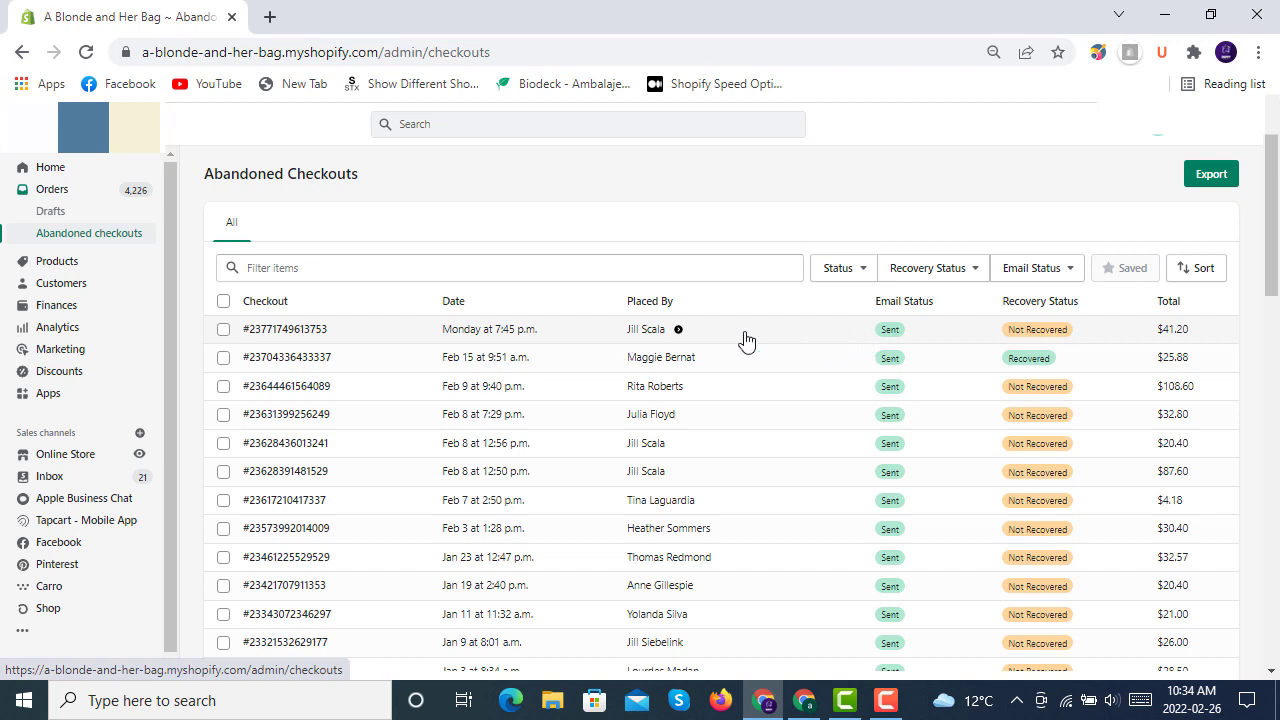
mouse_move(872, 330)
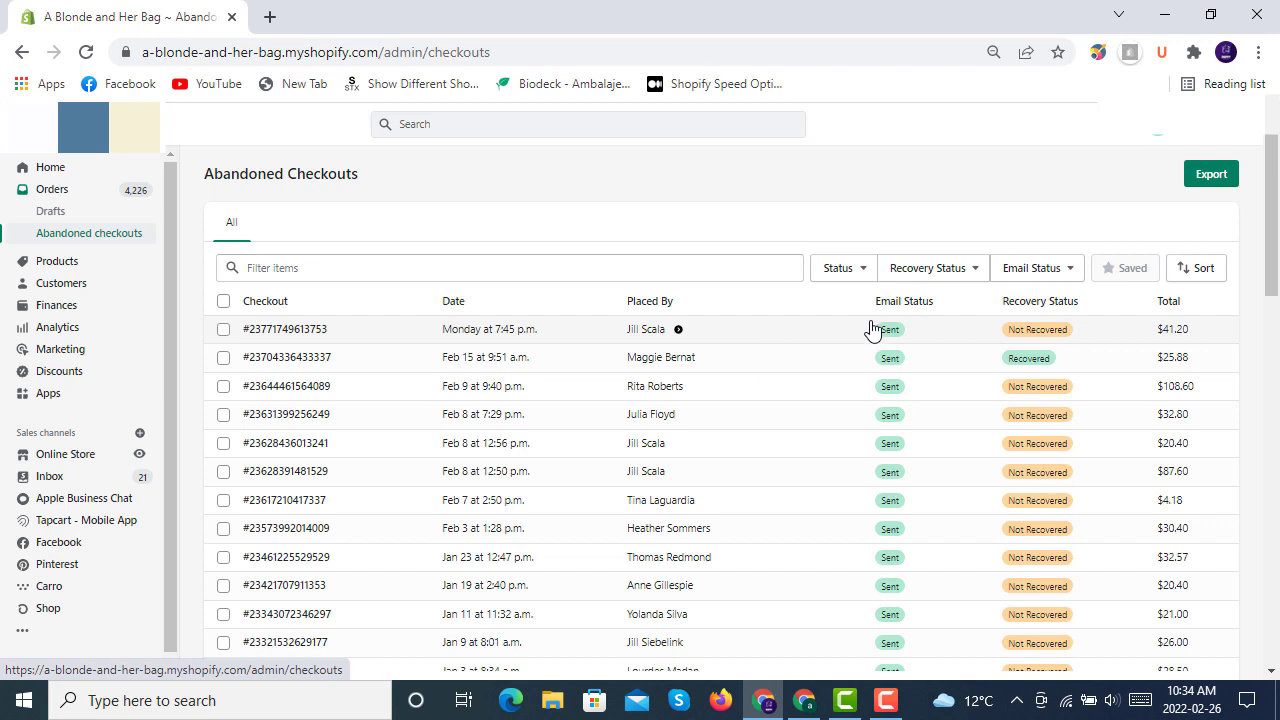
mouse_move(792, 334)
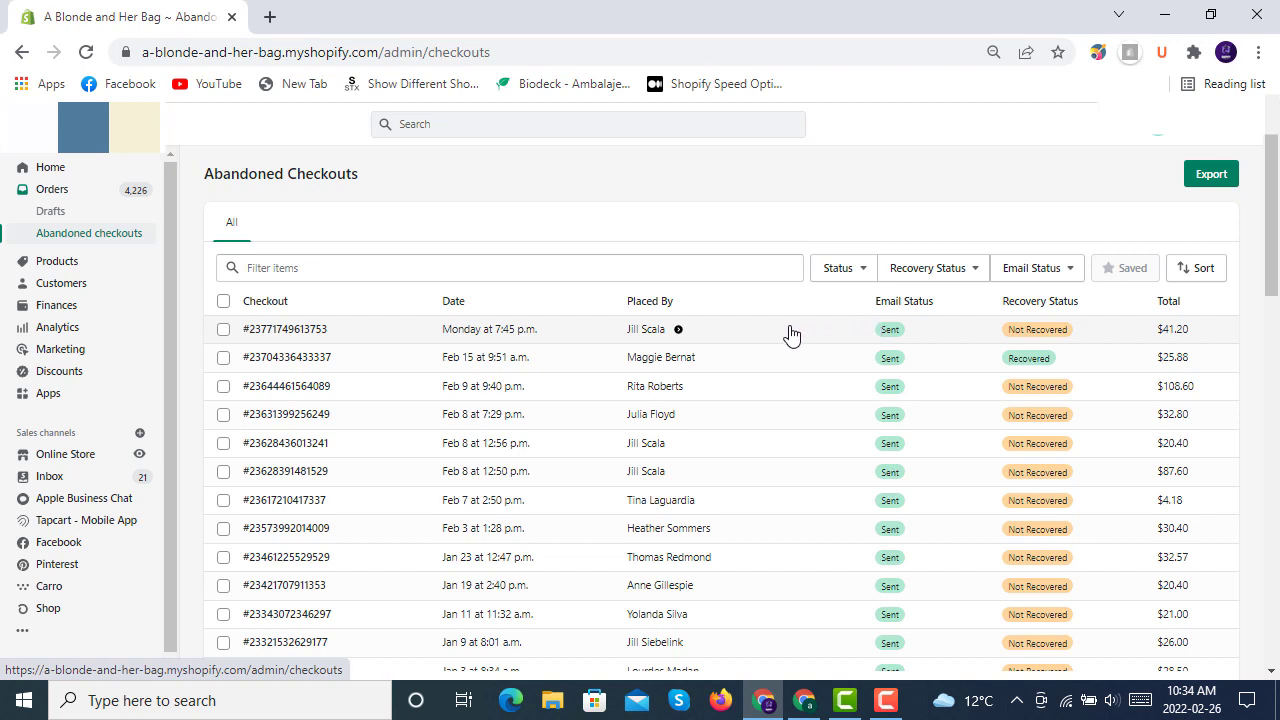
mouse_move(792, 338)
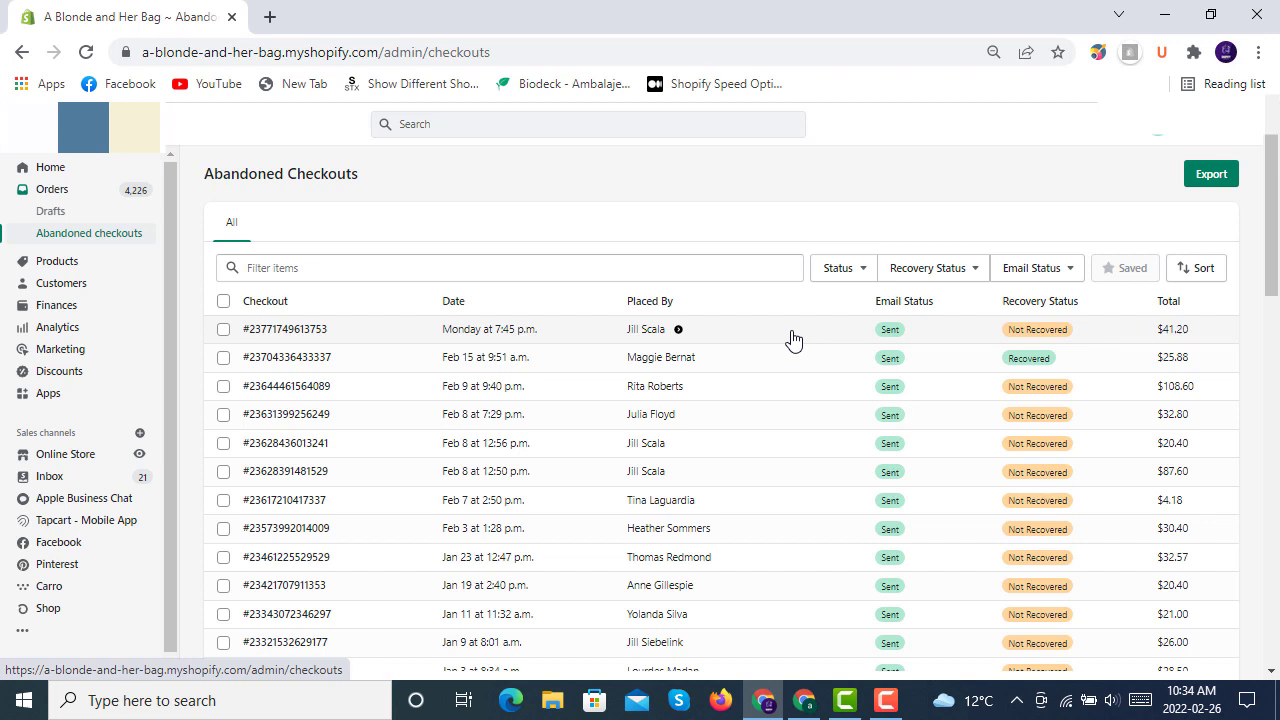
mouse_move(332, 208)
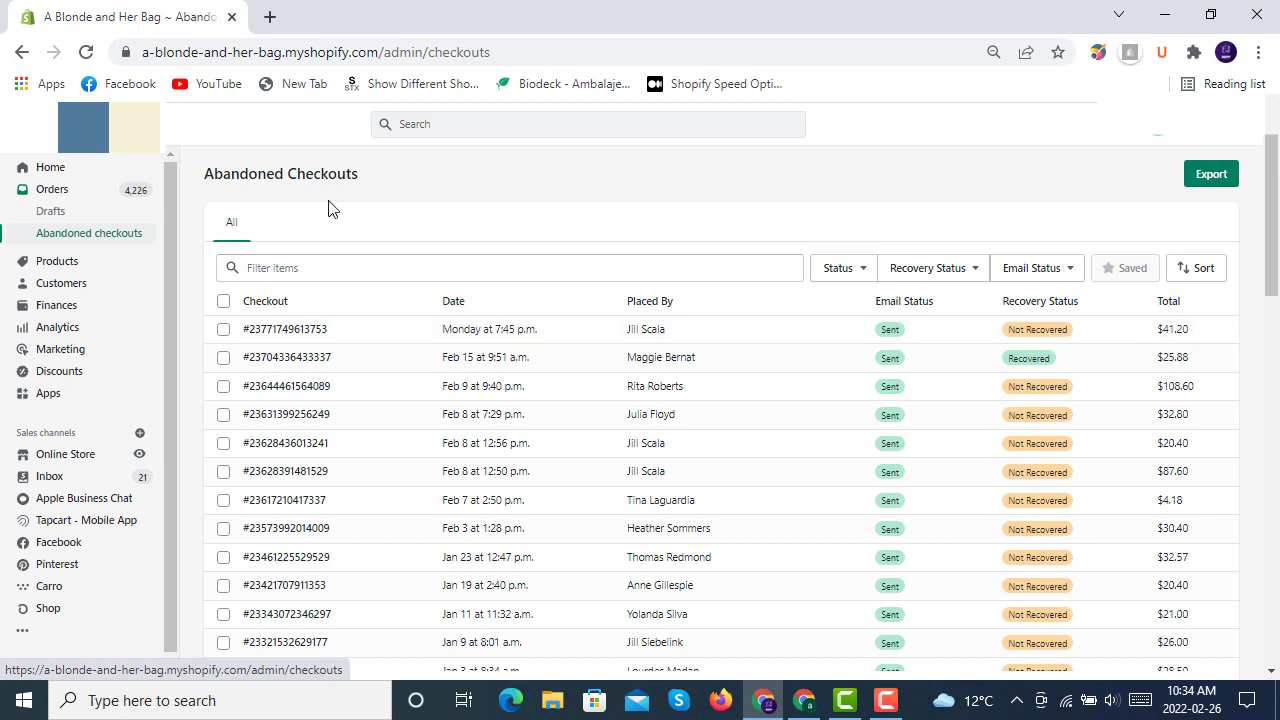
mouse_move(276, 218)
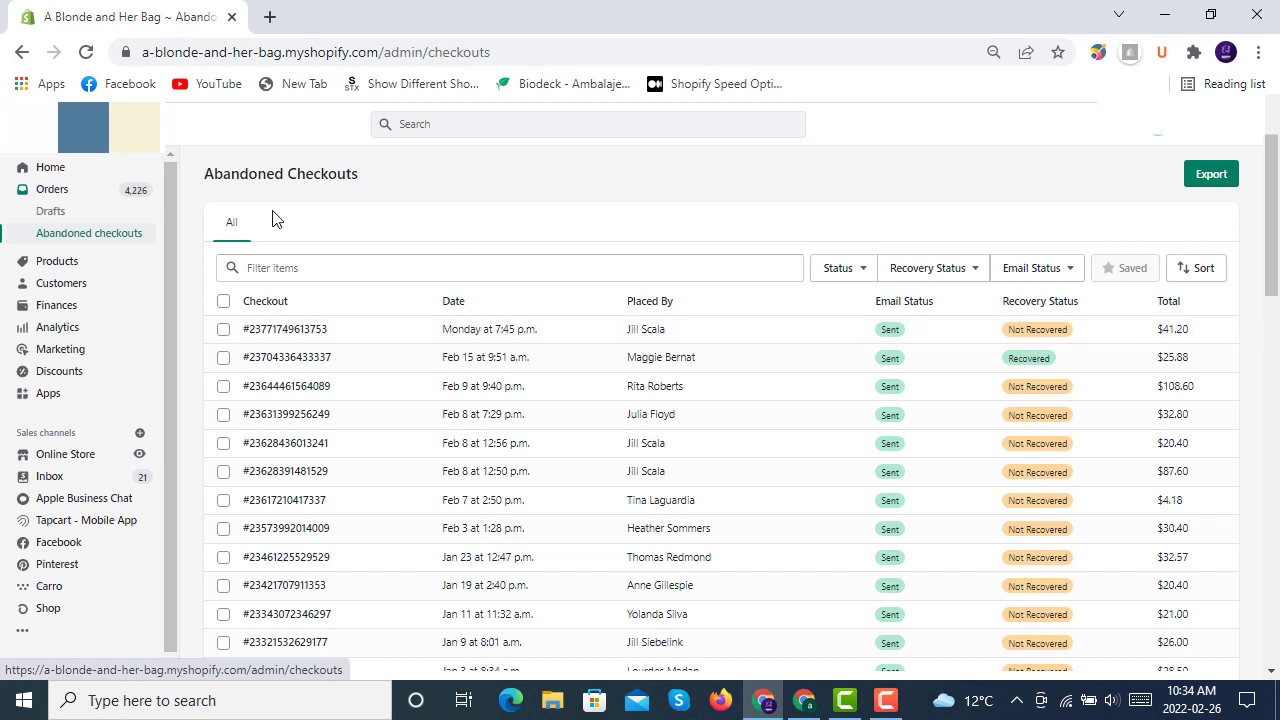
mouse_move(256, 216)
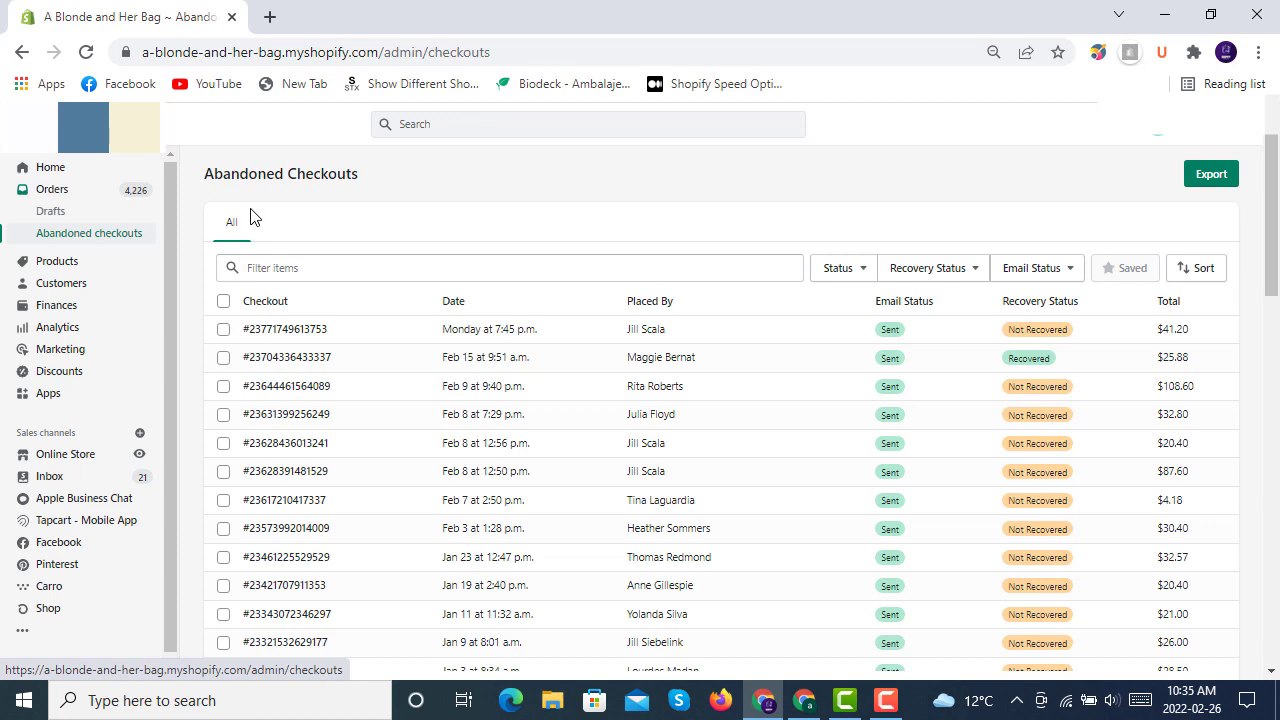